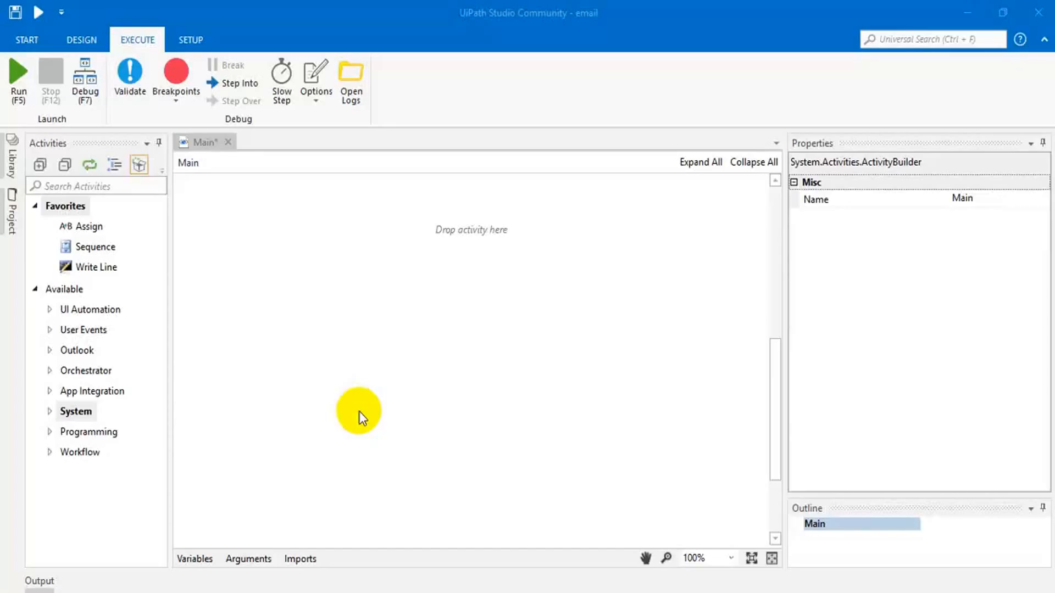
pyautogui.moveTo(250, 531)
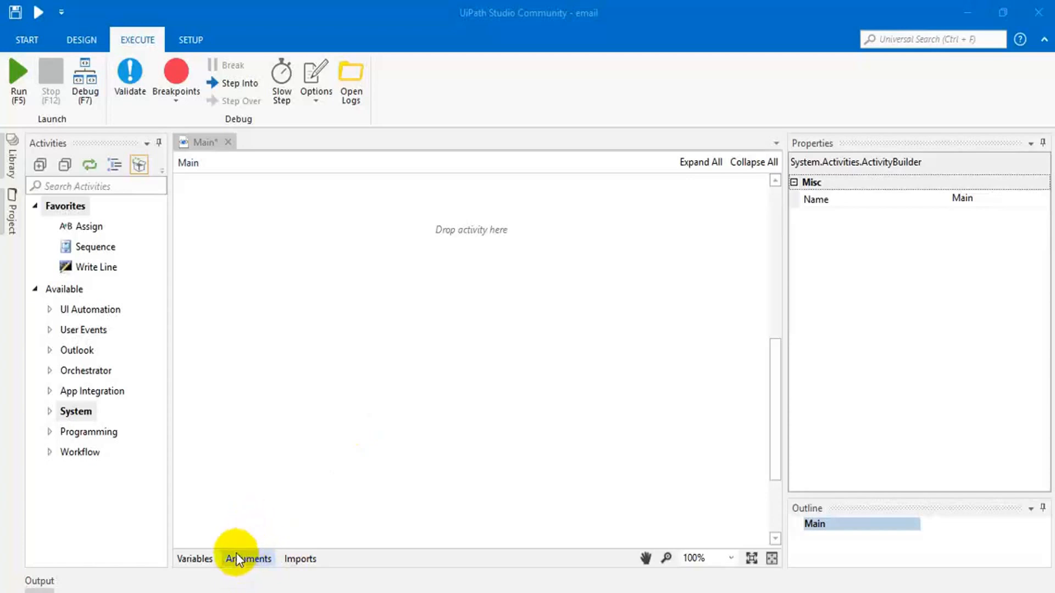
pyautogui.moveTo(241, 316)
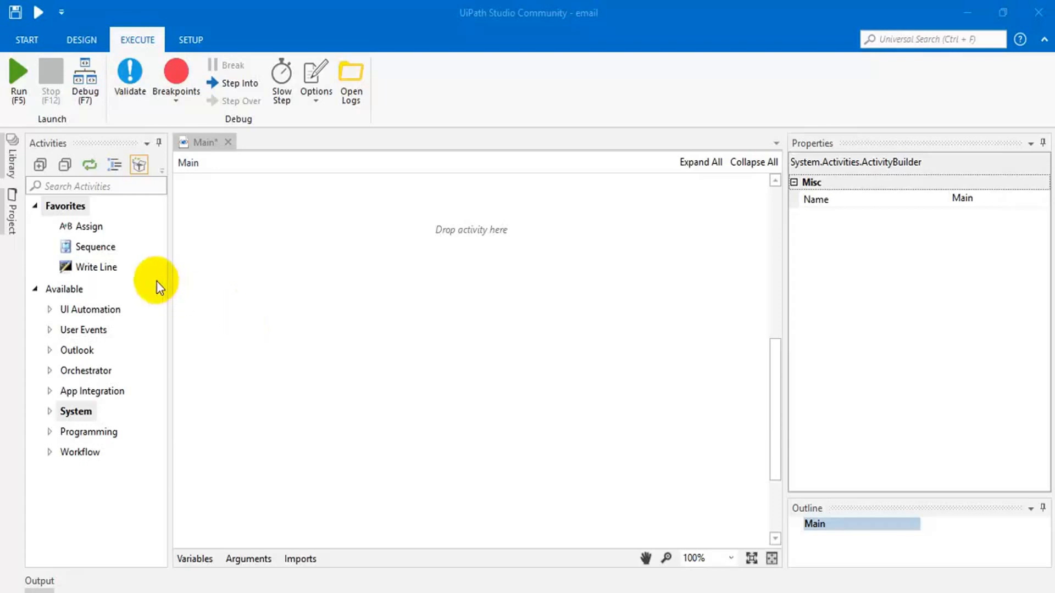
# Add a Sequence activity to the Main workflow
pyautogui.doubleClick(97, 247)
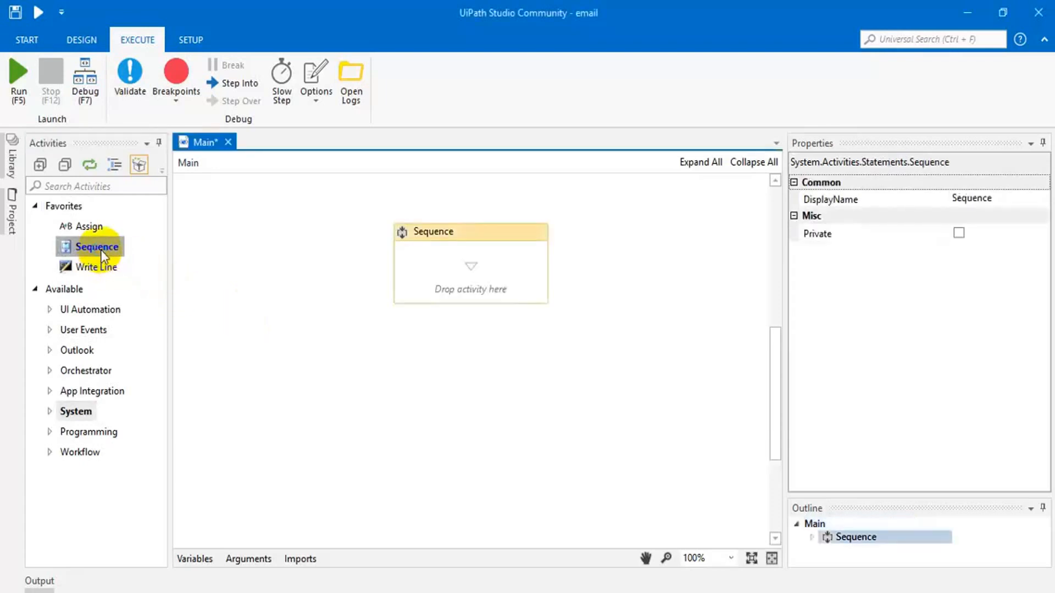
pyautogui.moveTo(306, 314)
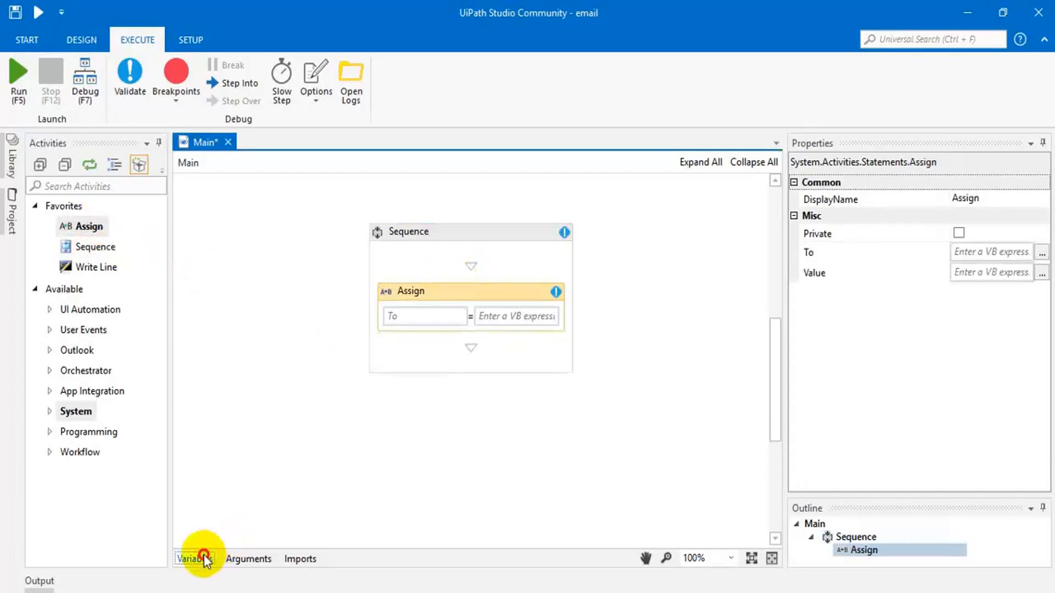
# Create an Int32 variable number1 with default value 6
pyautogui.click(193, 559)
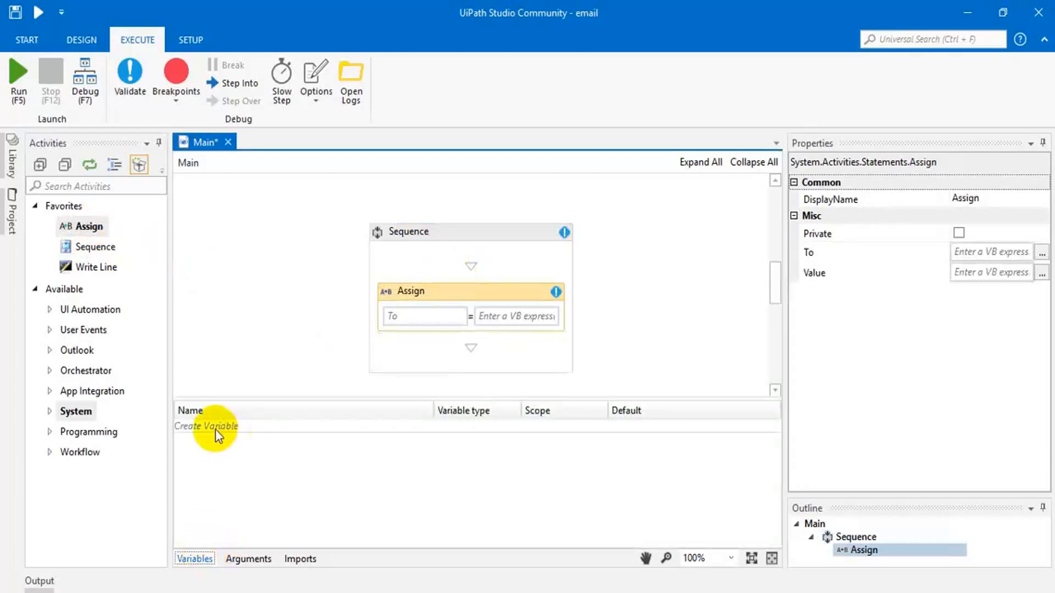
pyautogui.click(207, 426)
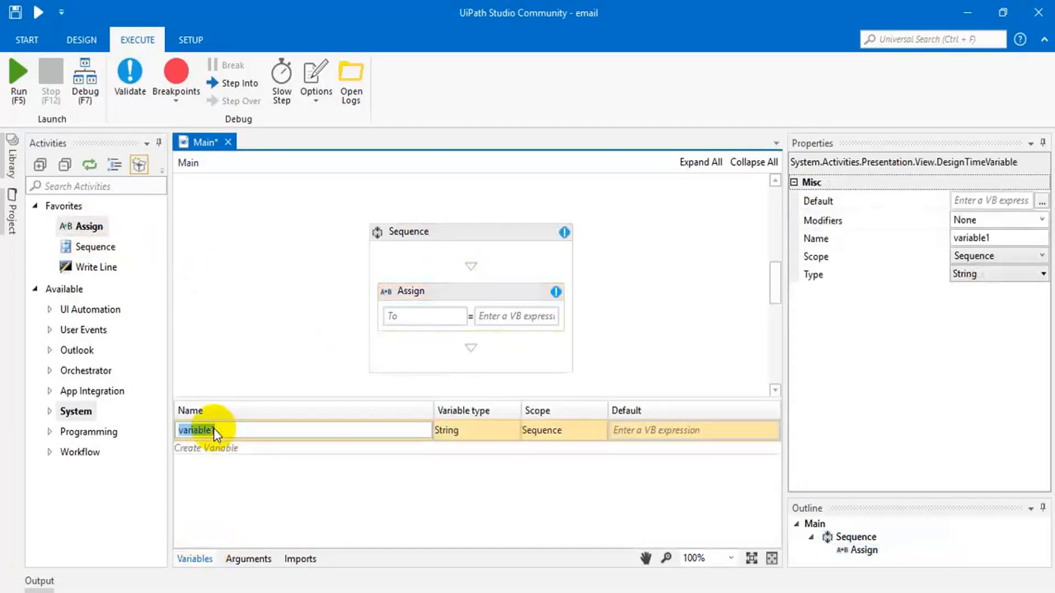
pyautogui.write('n')
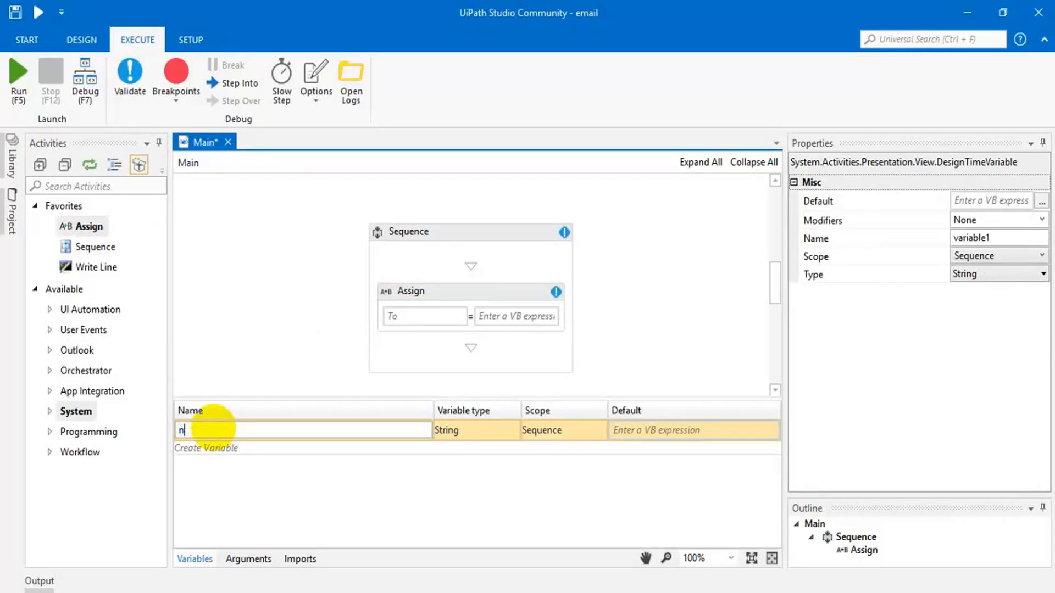
pyautogui.write('umber1')
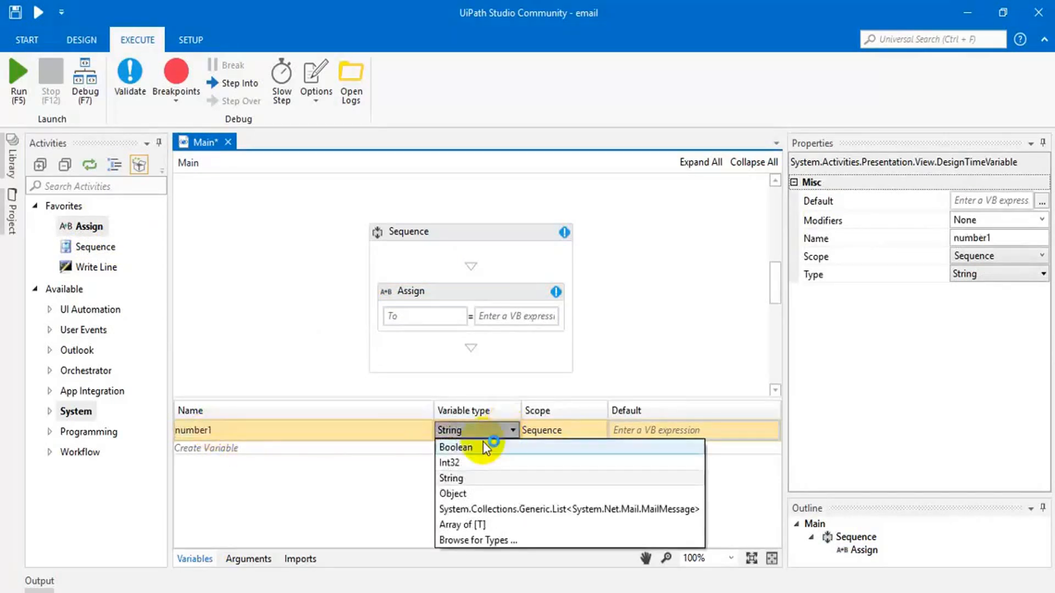
pyautogui.click(449, 462)
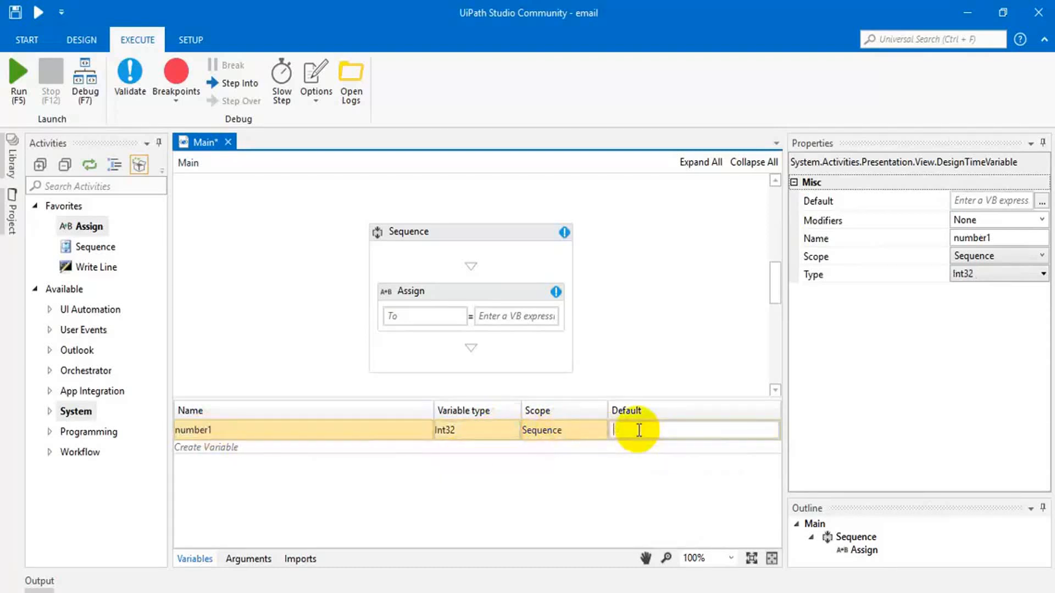
pyautogui.write('6')
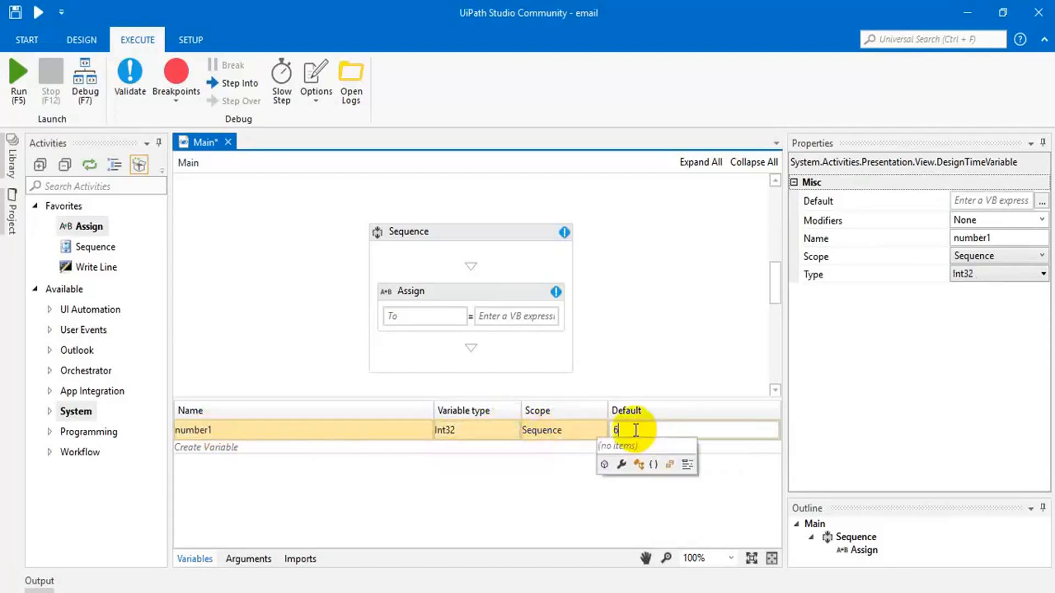
# Create an Int32 variable number2 with default value 5
pyautogui.click(206, 447)
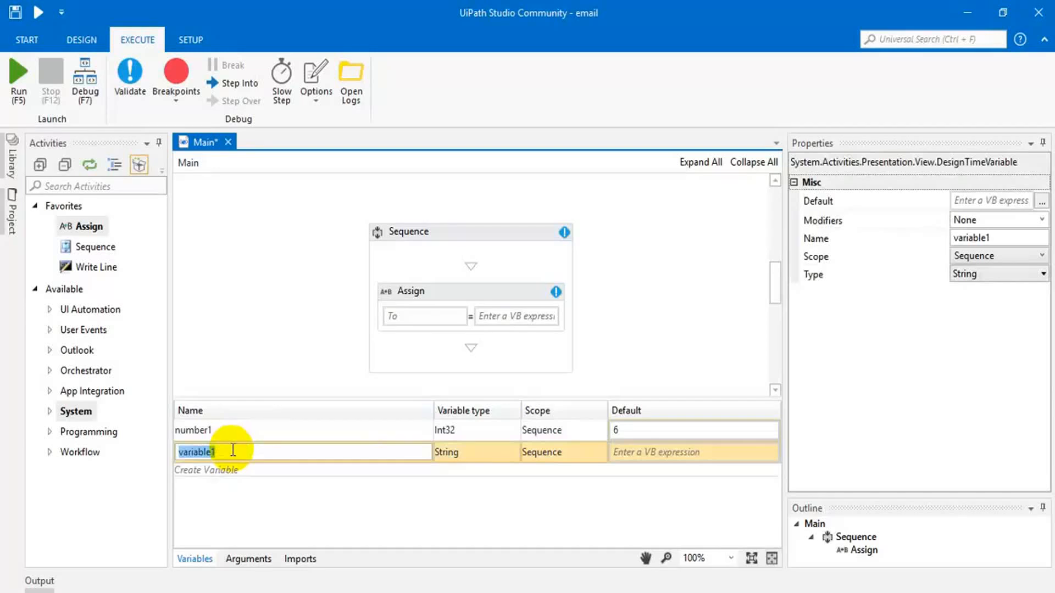
pyautogui.write('number2')
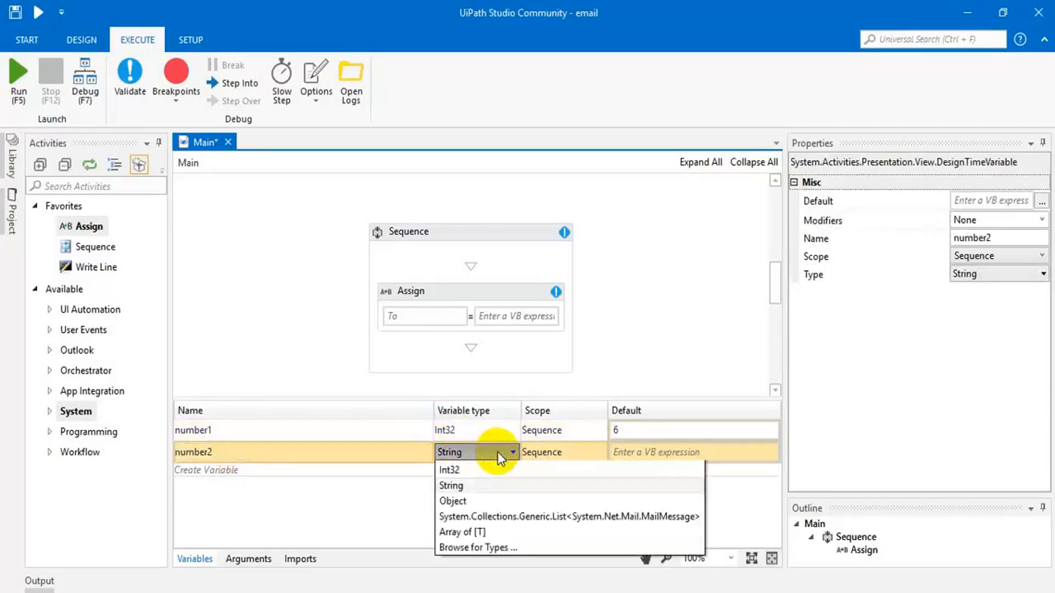
pyautogui.click(449, 469)
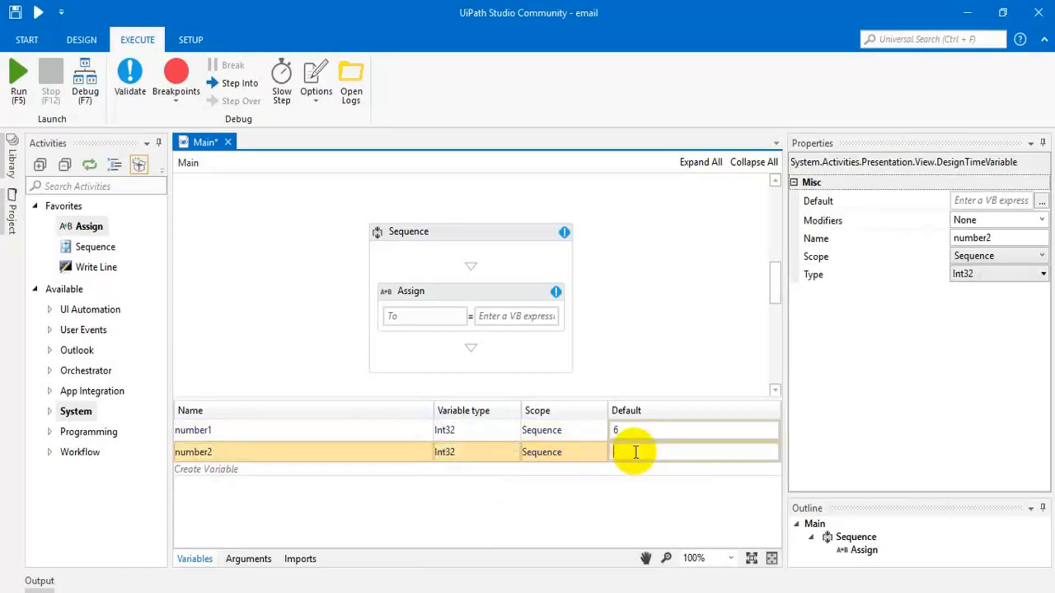
pyautogui.write('5')
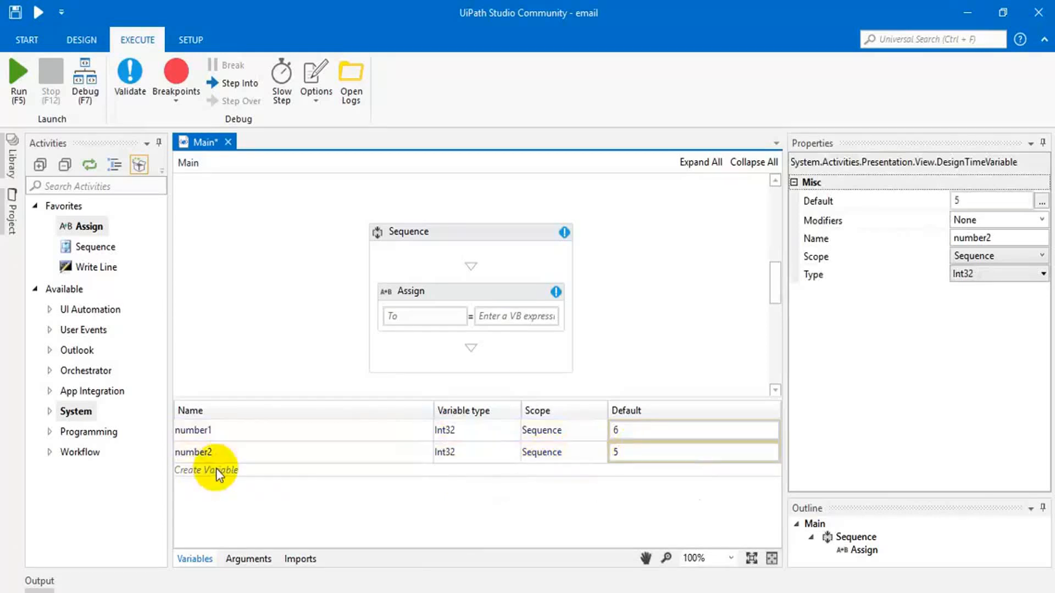
# Create an Int32 variable result with no default value
pyautogui.click(206, 470)
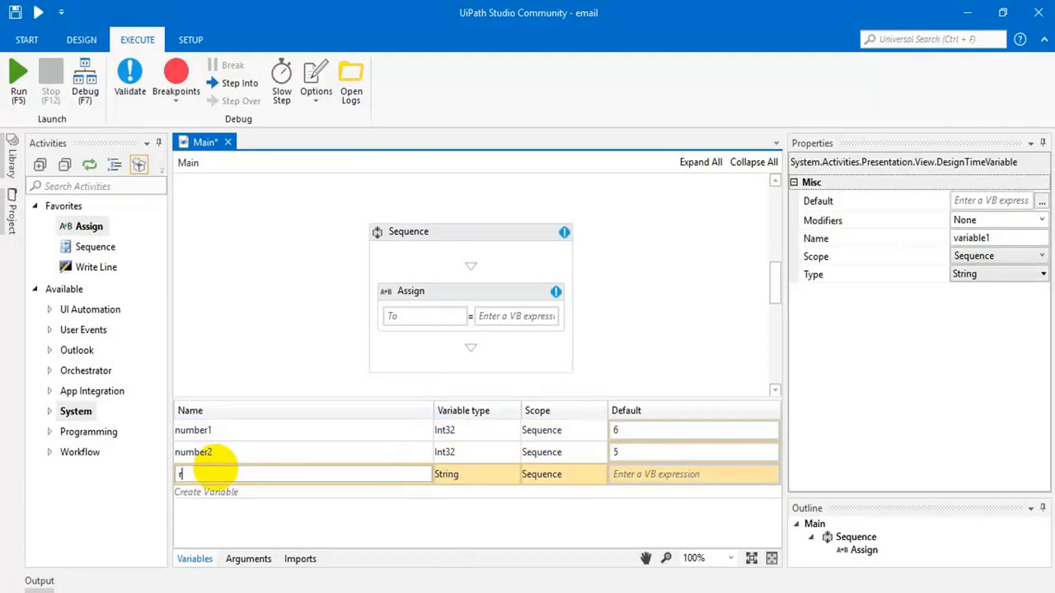
pyautogui.write('result')
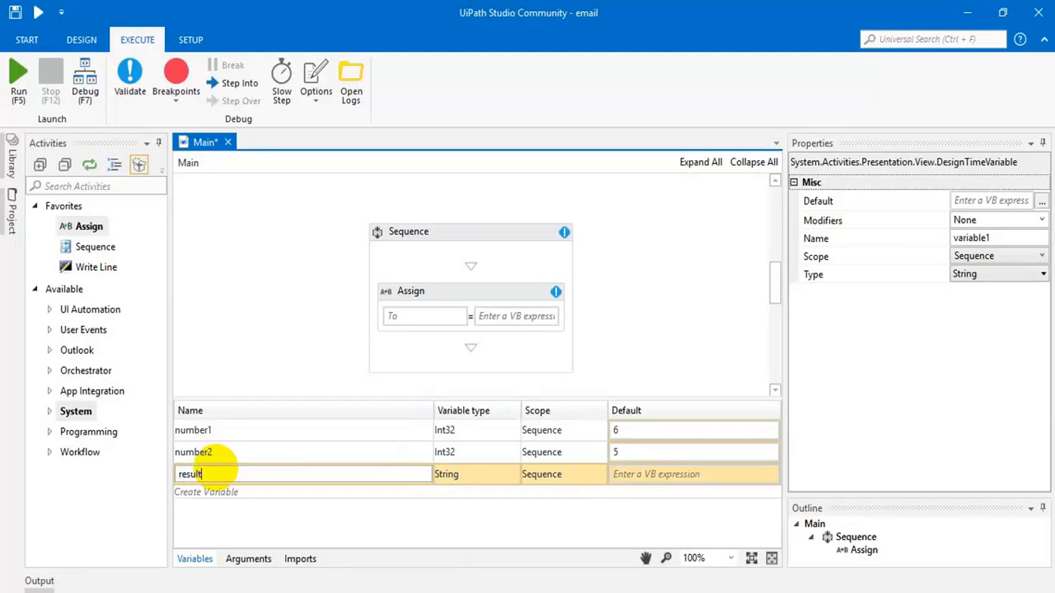
pyautogui.click(476, 475)
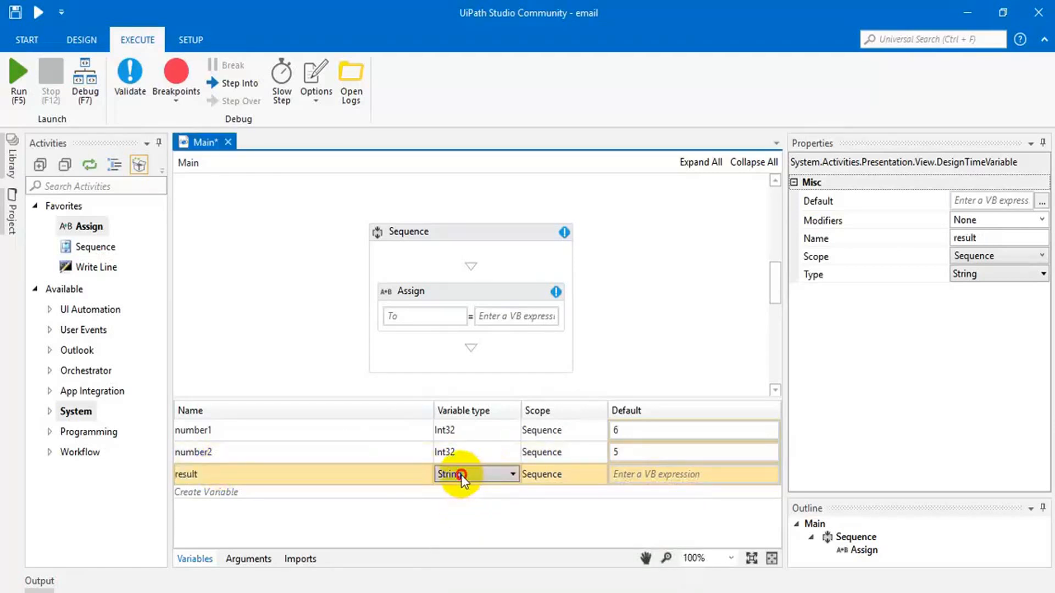
pyautogui.click(475, 475)
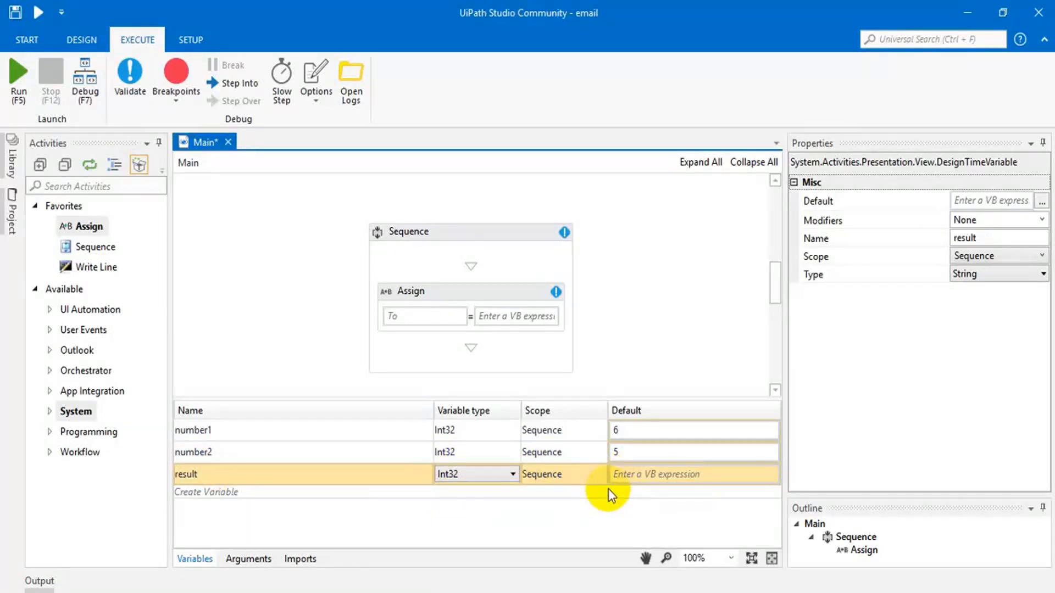
pyautogui.click(422, 317)
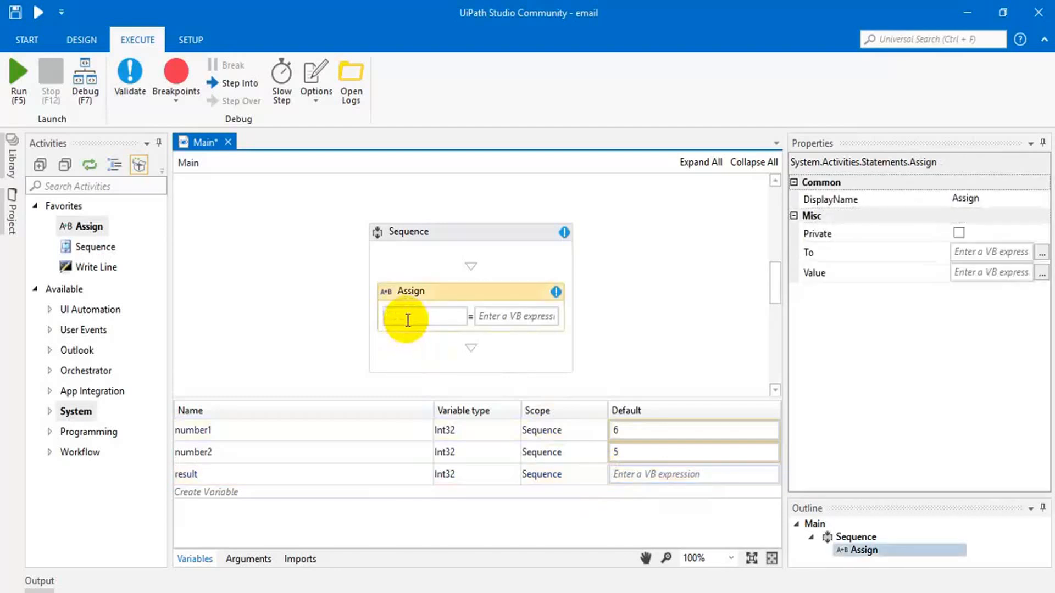
# Make the Assign set result to number1 + number2
pyautogui.write('result')
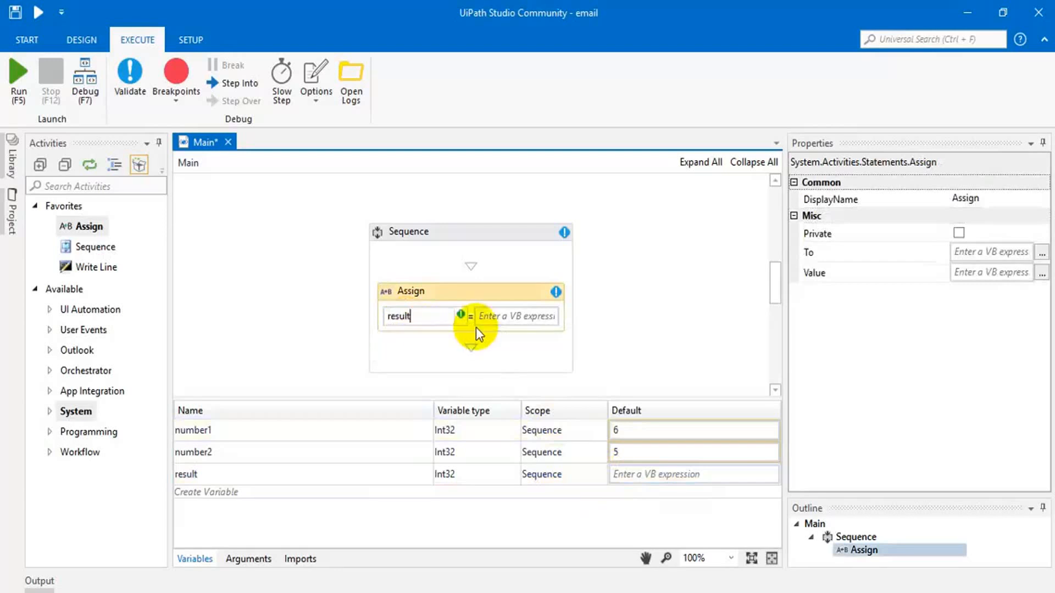
pyautogui.write('n')
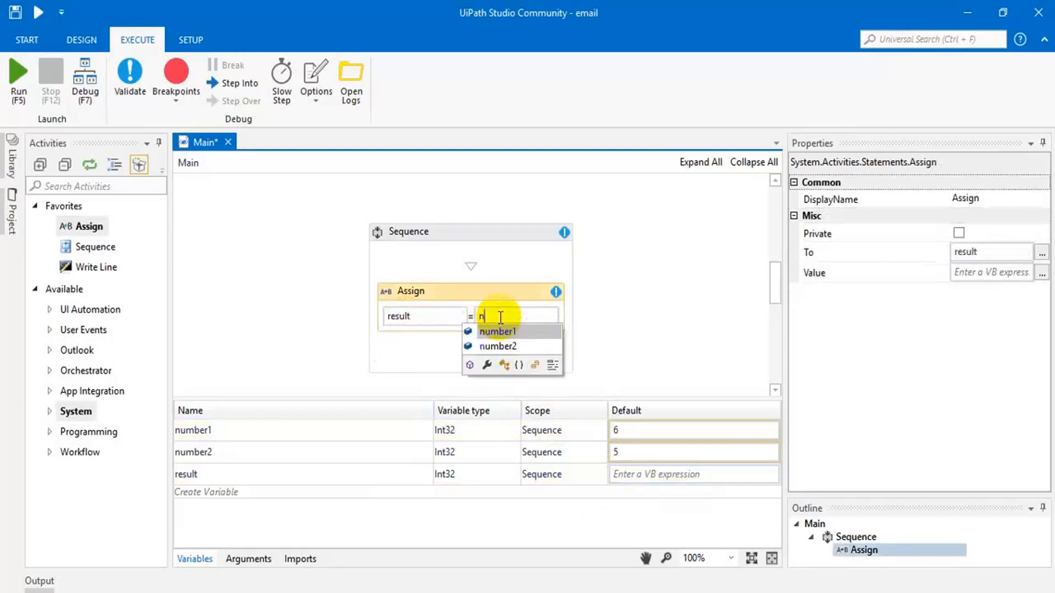
pyautogui.click(496, 331)
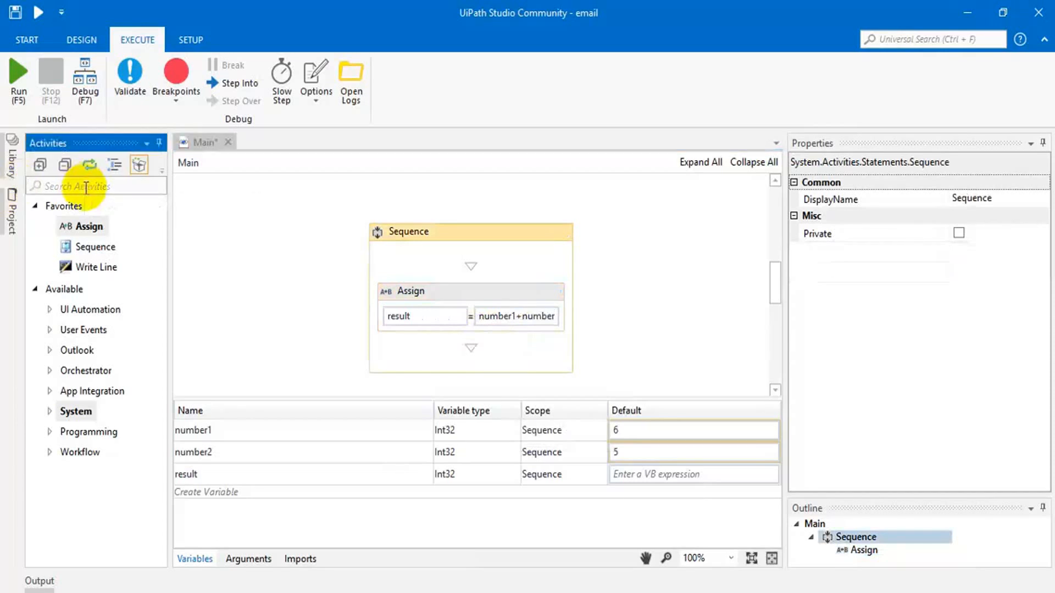
# Find Message Box in Activities and place it below the Assign
pyautogui.write('mess')
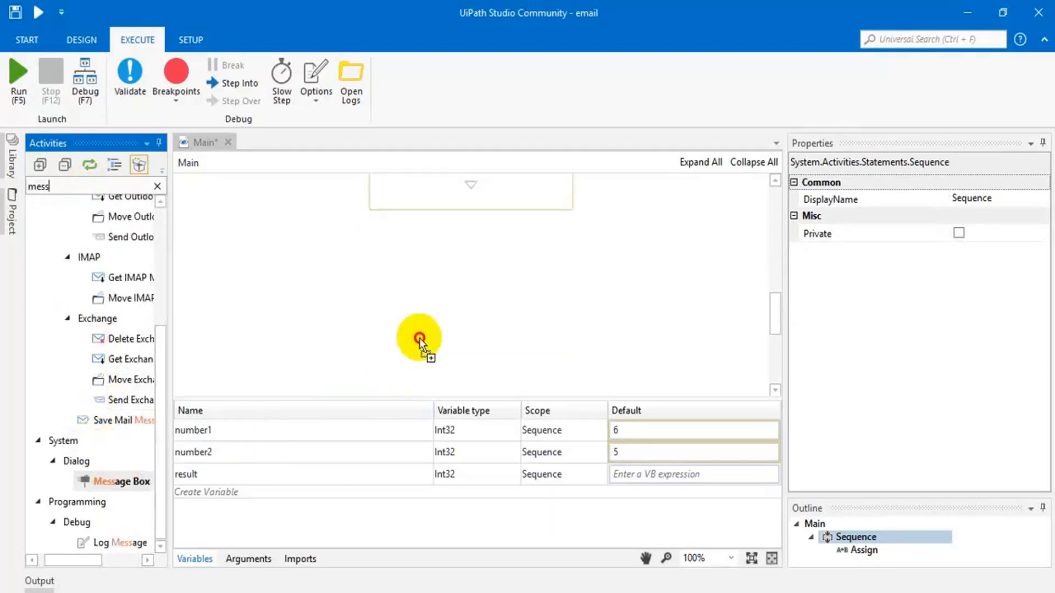
pyautogui.moveTo(122, 482); pyautogui.dragTo(421, 338)
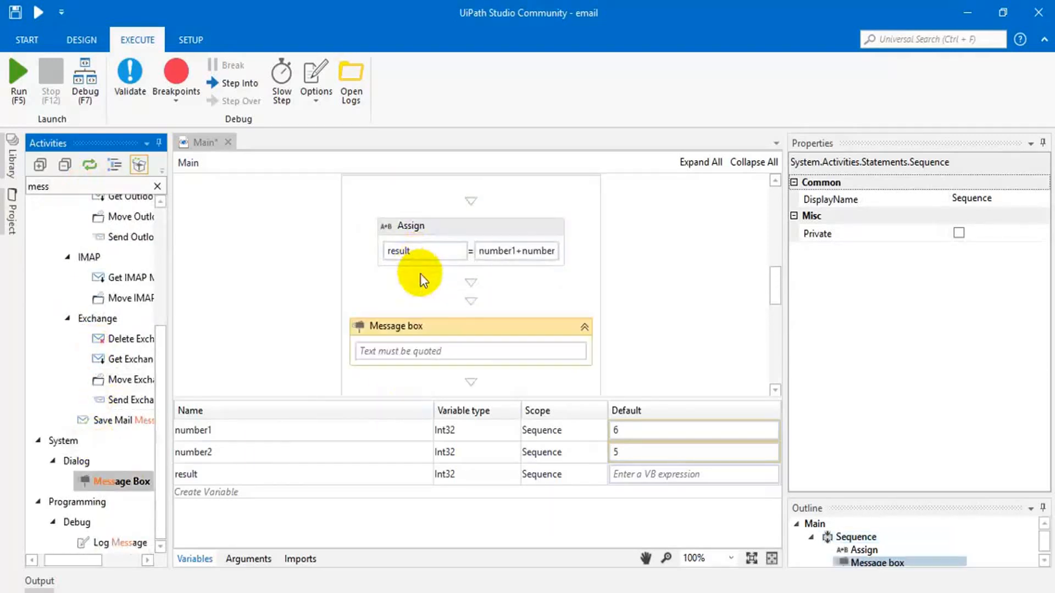
# Set the Message Box text to result.ToString()
pyautogui.write('result')
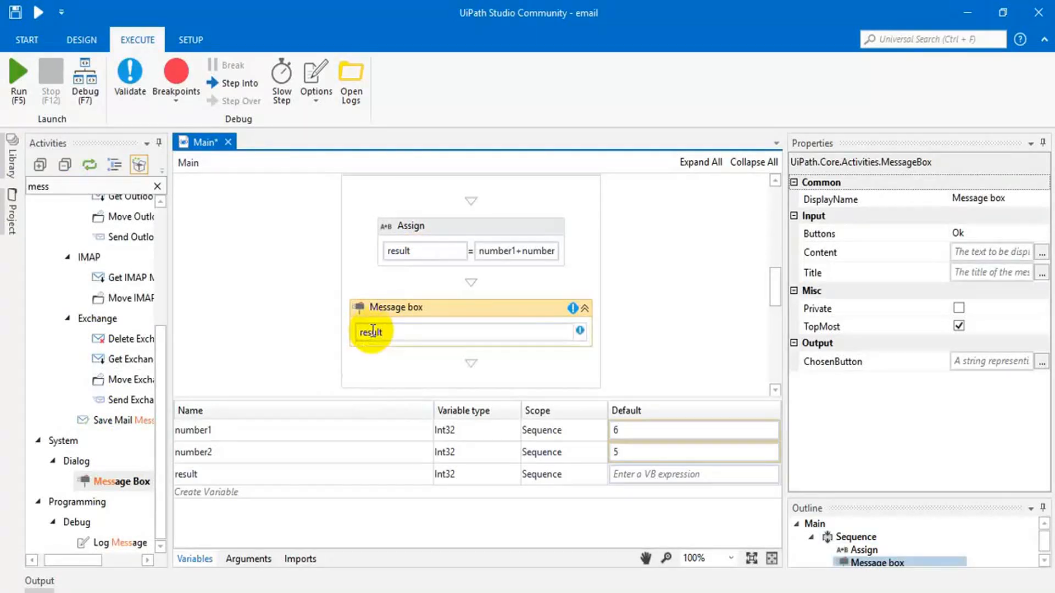
pyautogui.write('.to')
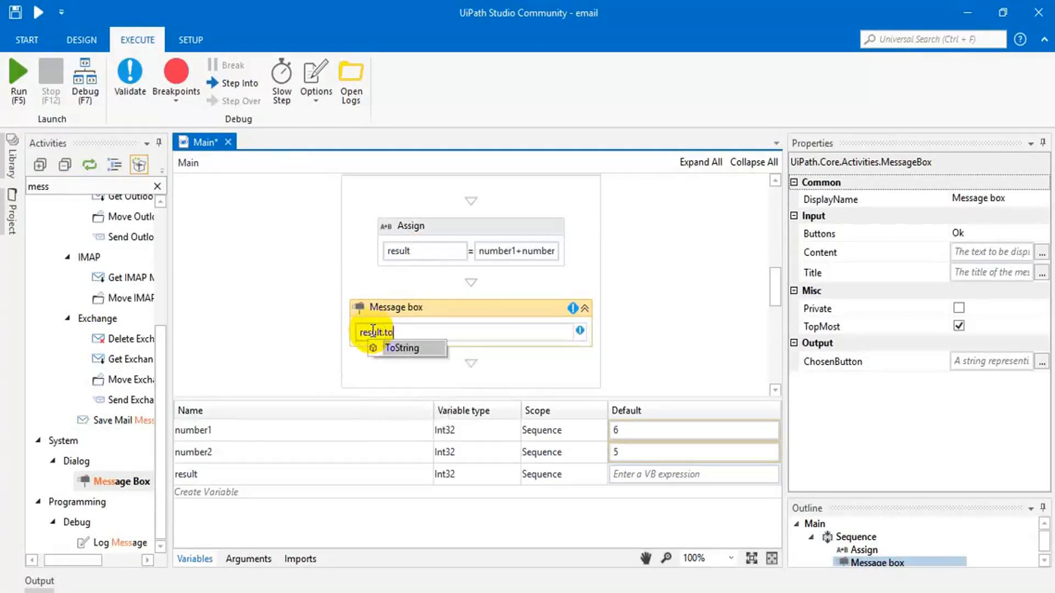
pyautogui.write('ToString()')
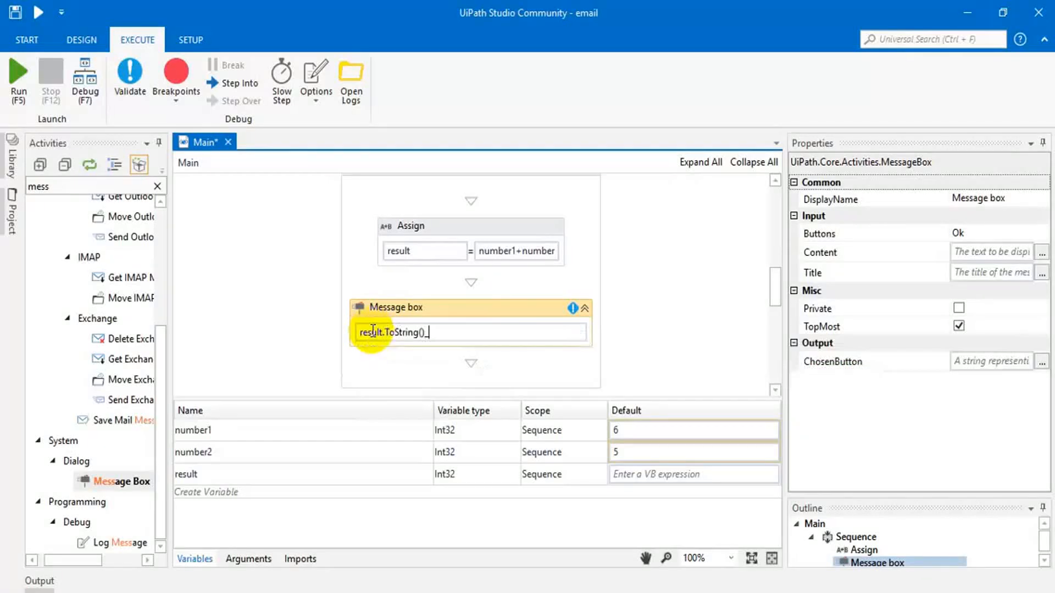
pyautogui.click(377, 370)
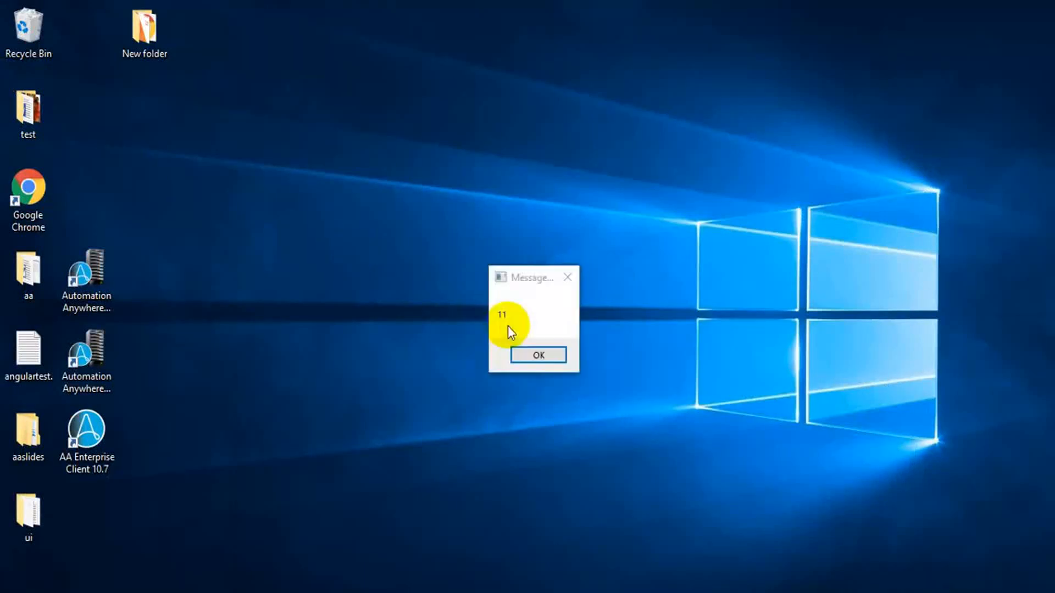
# Dismiss the message box showing 11 after running the workflow
pyautogui.click(537, 355)
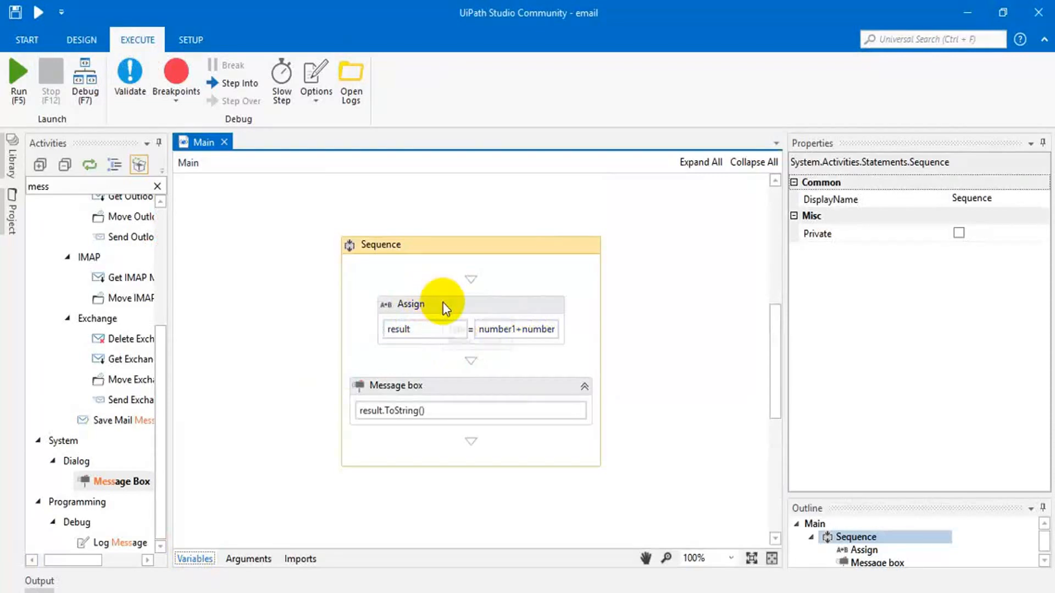
pyautogui.moveTo(443, 307)
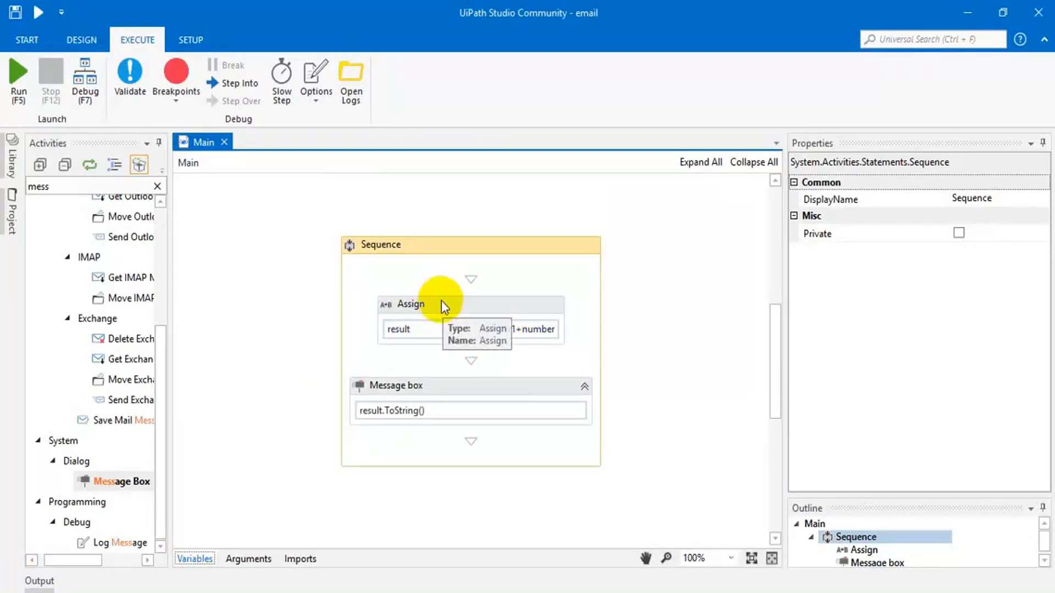
# Extract the Assign activity as a new workflow
pyautogui.click(442, 304)
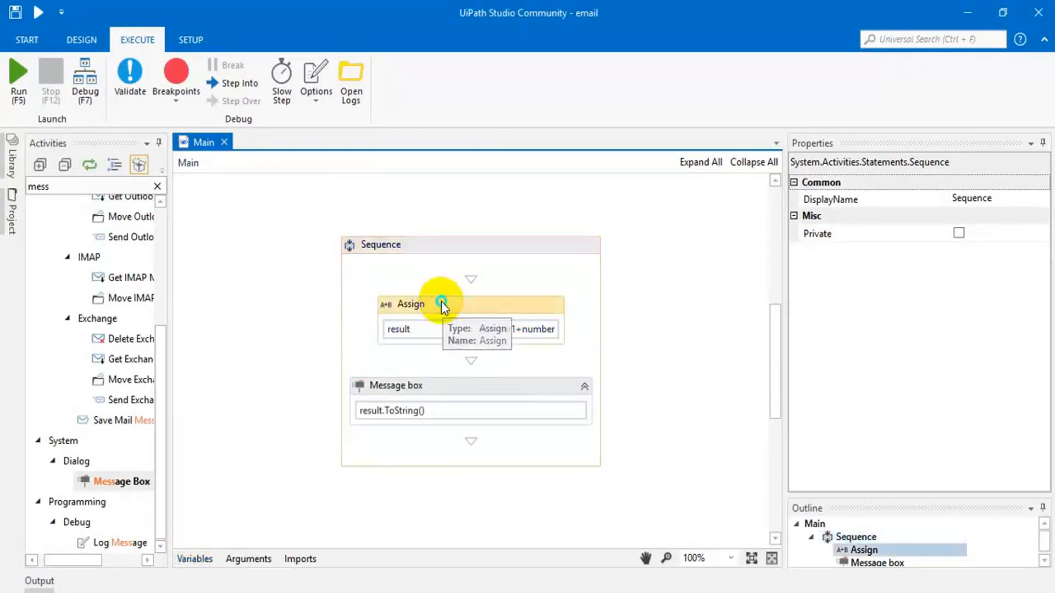
pyautogui.rightClick(440, 303)
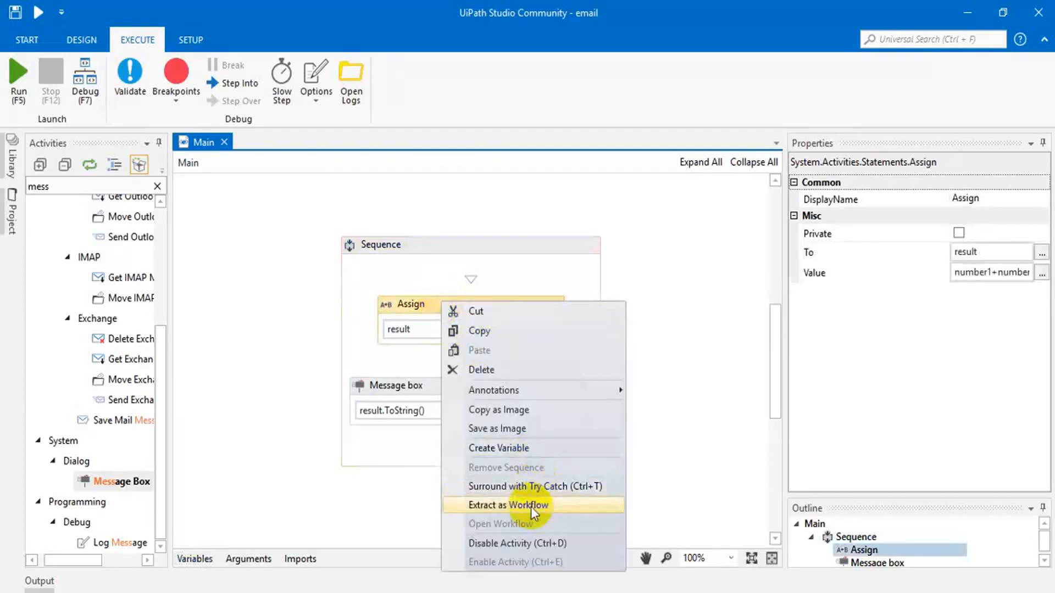
pyautogui.click(508, 505)
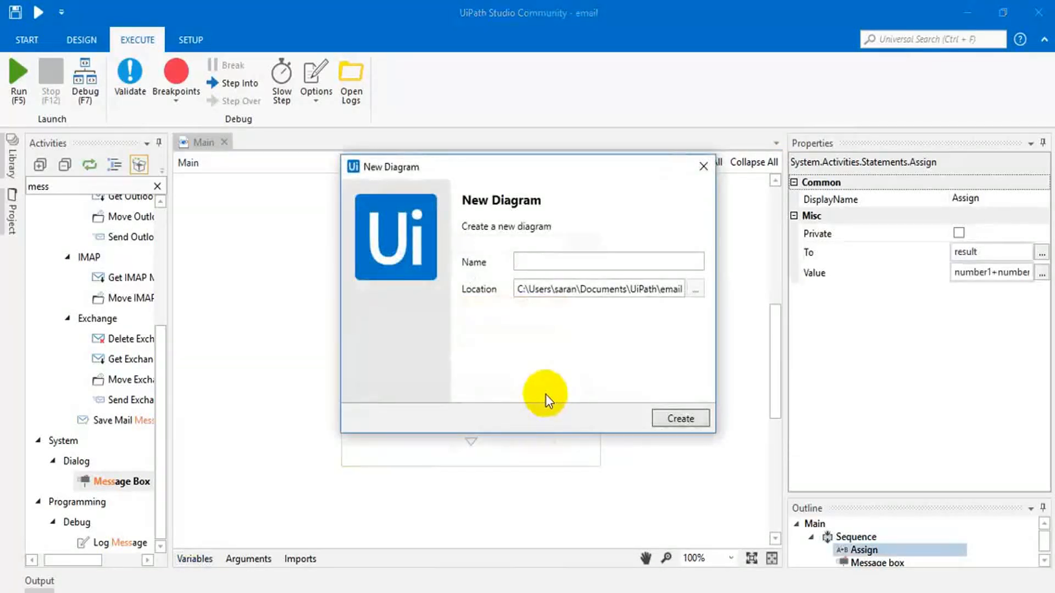
# Name the extracted workflow Calculation_sum and create it
pyautogui.write('Calu')
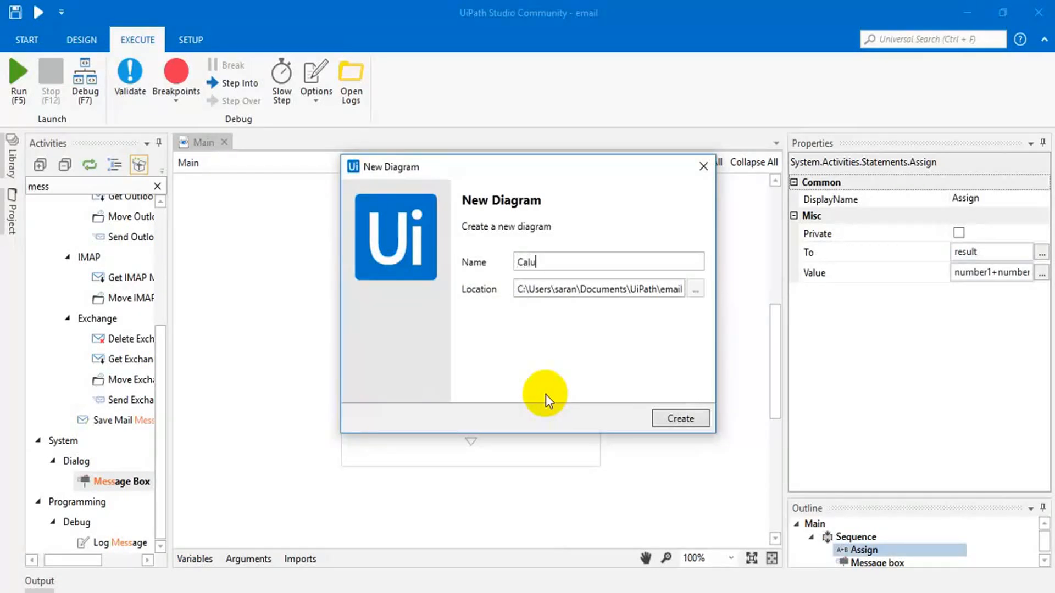
pyautogui.press('Backspace')
pyautogui.write('culation')
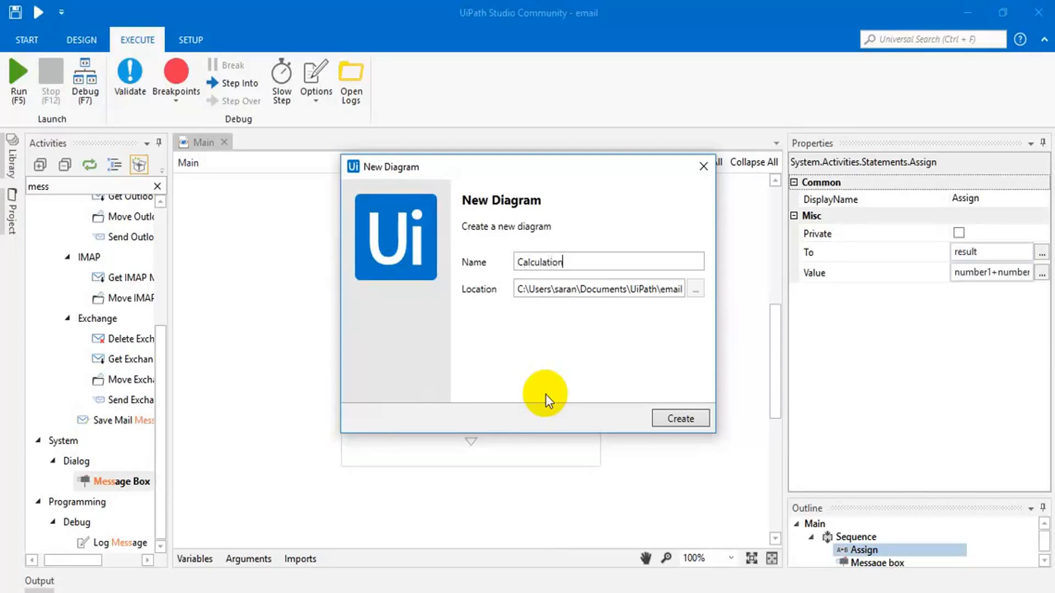
pyautogui.write('_sum')
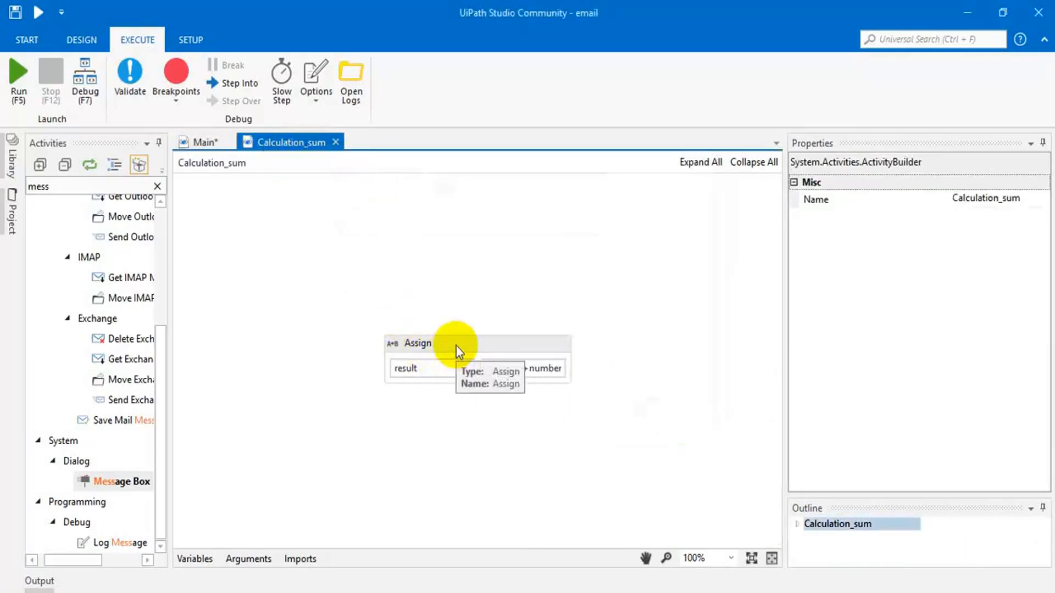
# Show Calculation_sum's arguments: result Out, number1 and number2 In, all Int32
pyautogui.click(478, 343)
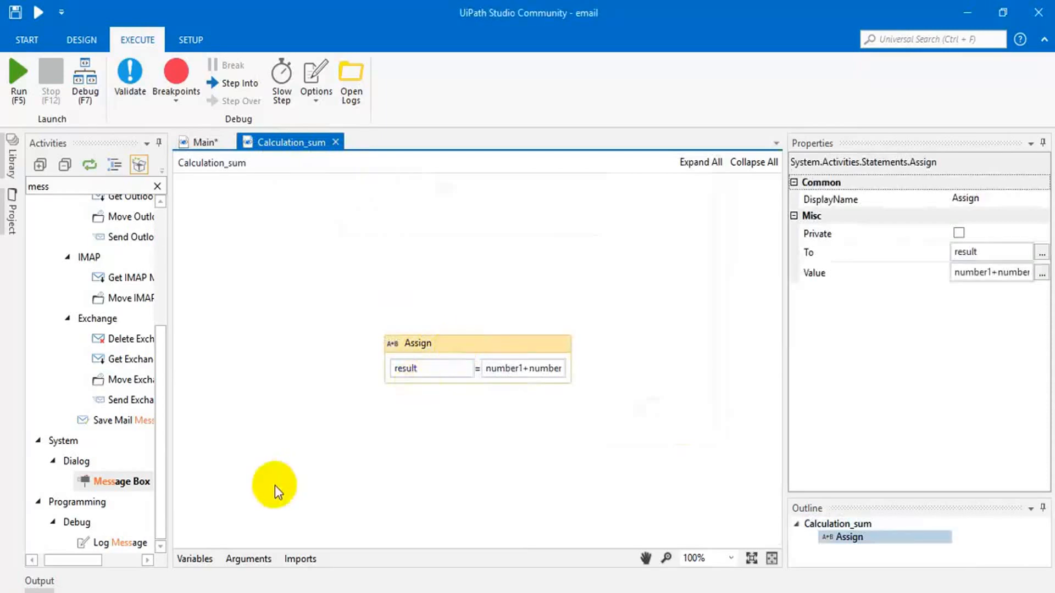
pyautogui.click(195, 558)
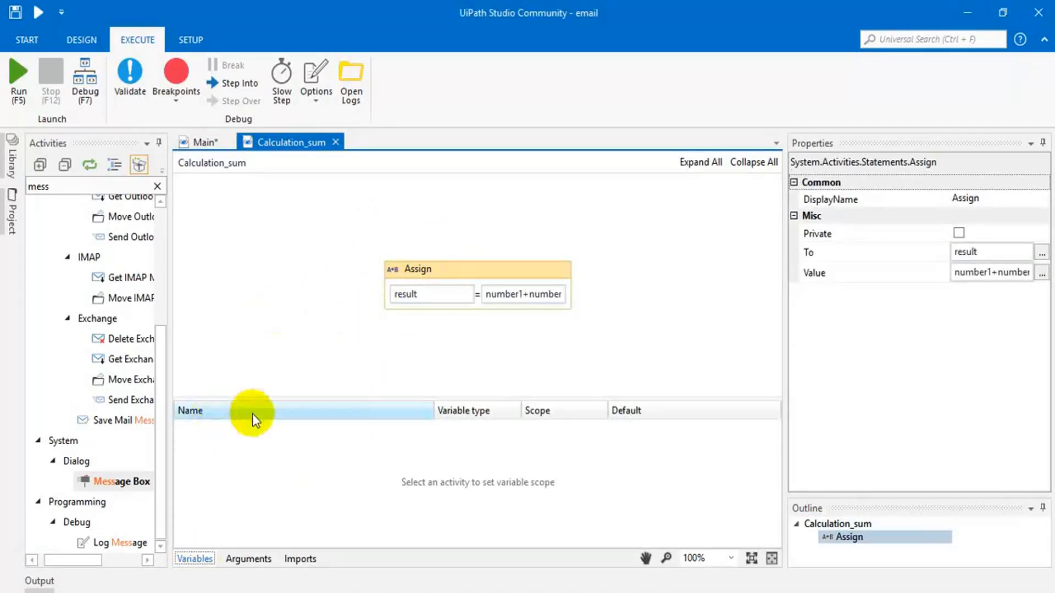
pyautogui.moveTo(469, 327)
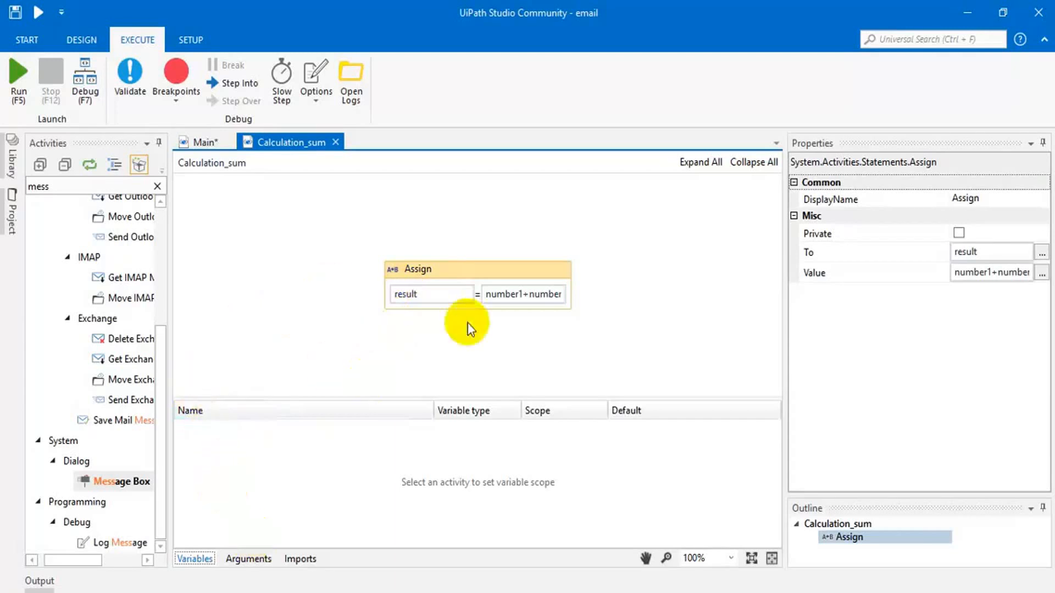
pyautogui.click(248, 559)
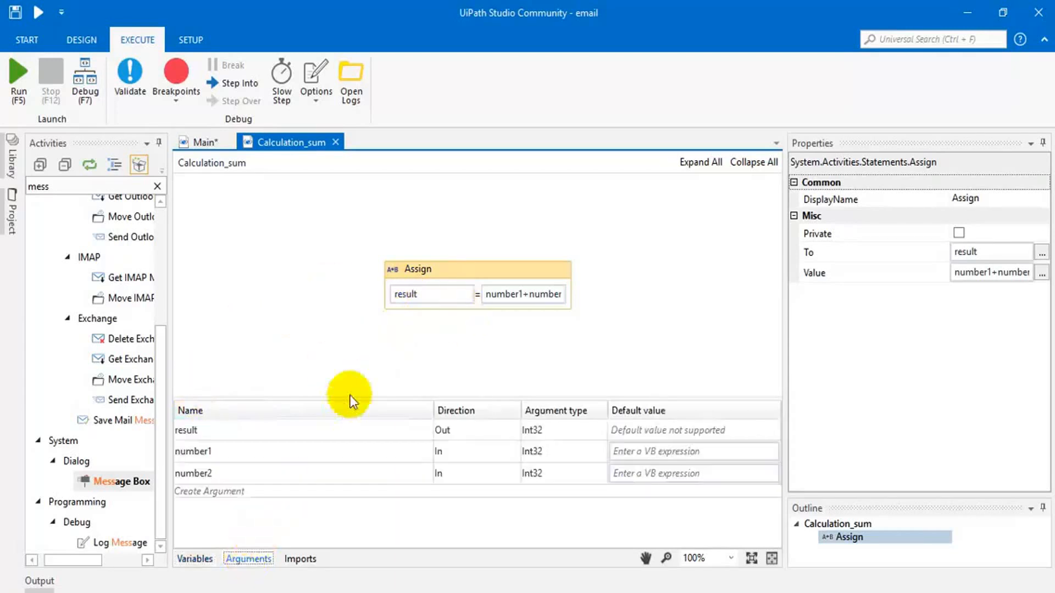
pyautogui.click(235, 451)
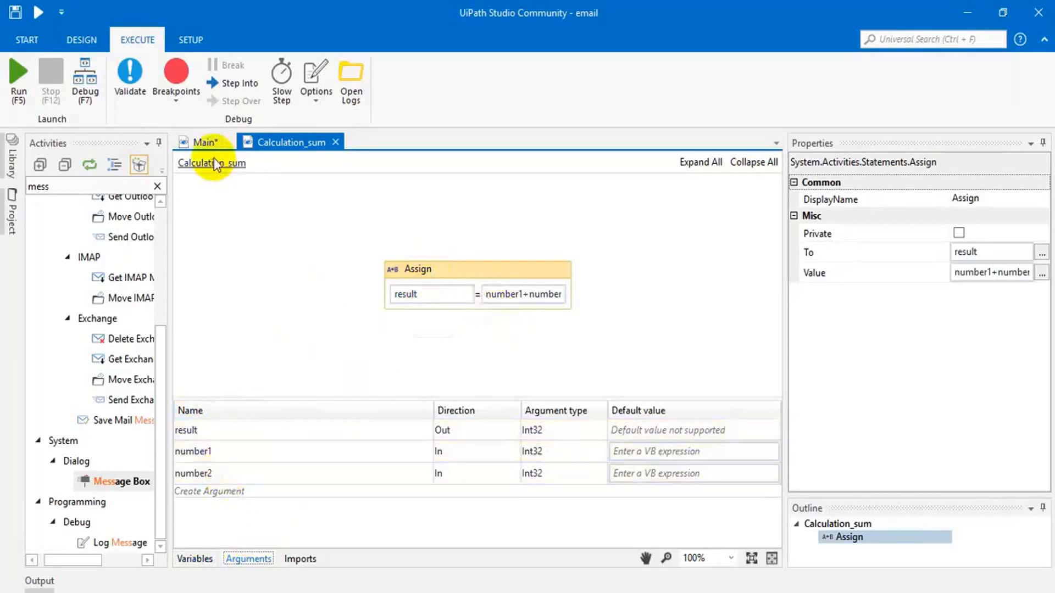
pyautogui.moveTo(436, 269)
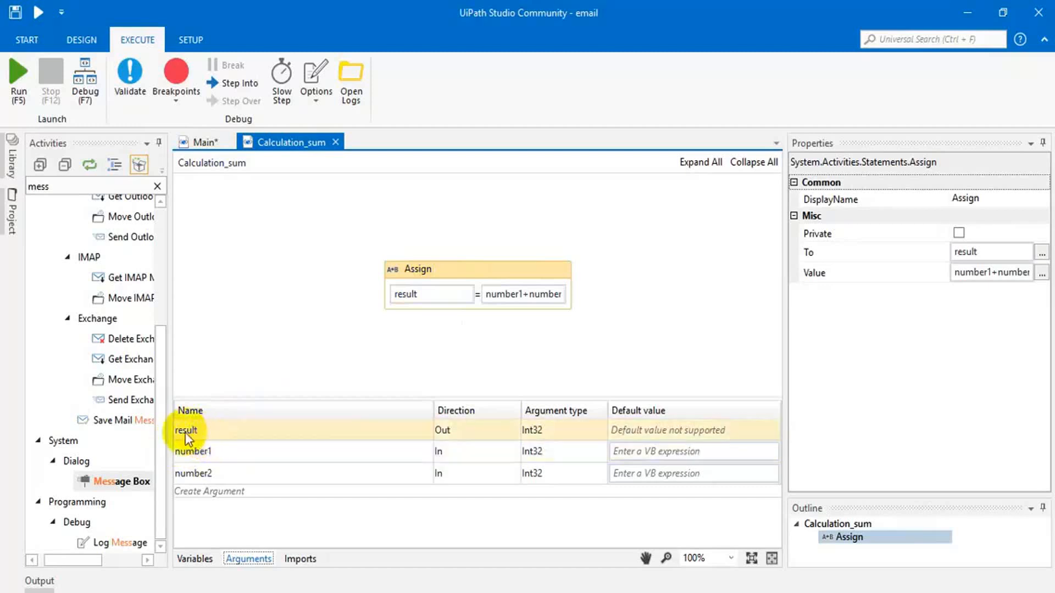
# Rename the arguments to C_result, C_number1 and C_number2
pyautogui.click(188, 431)
pyautogui.write('C_')
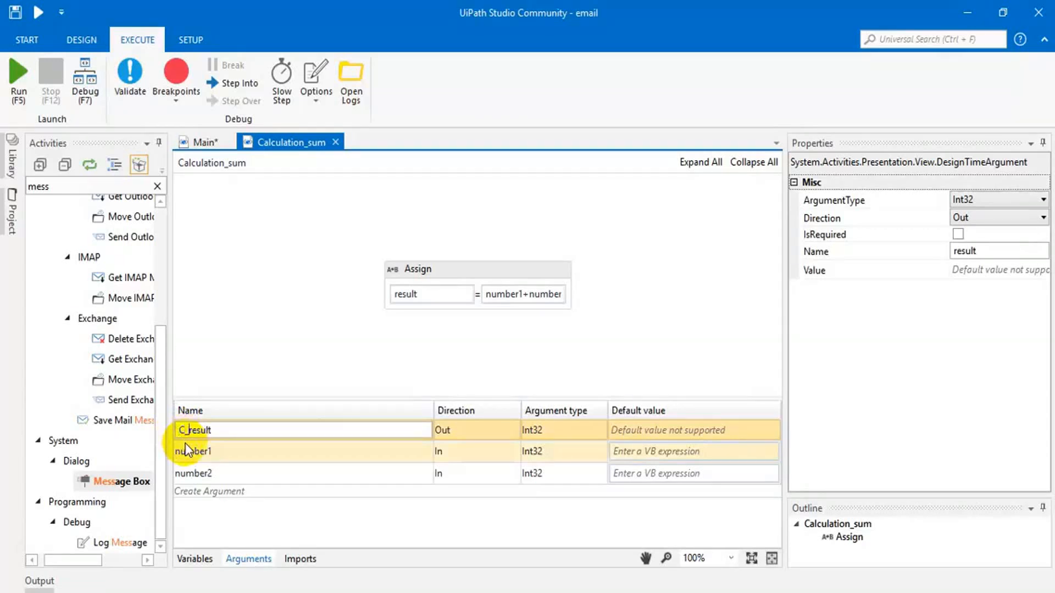
pyautogui.click(202, 451)
pyautogui.write('C_')
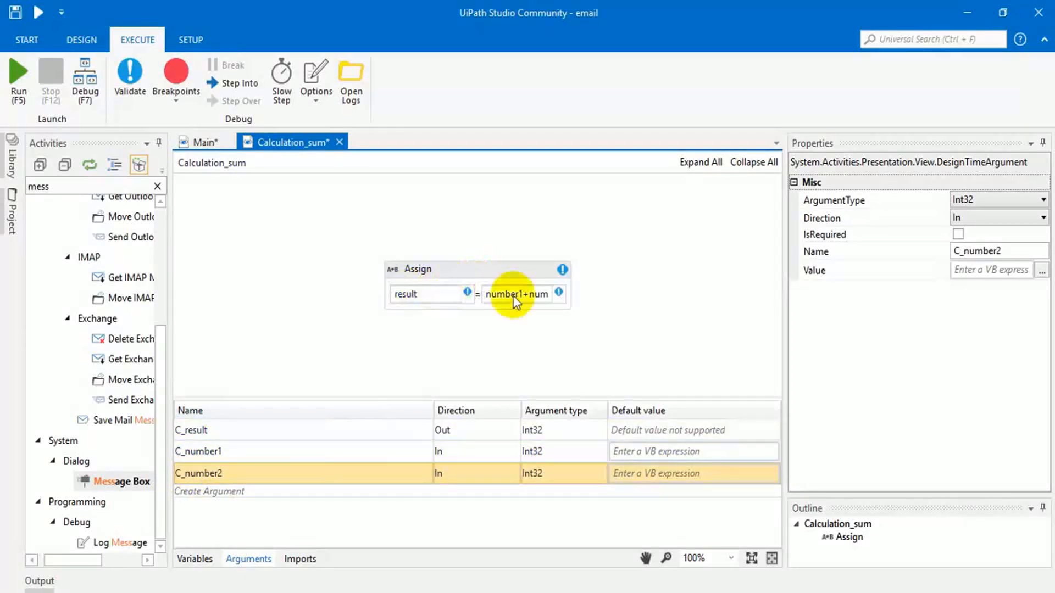
# Update the Assign to set C_result to C_number1 + C_number2
pyautogui.click(427, 294)
pyautogui.write('C_')
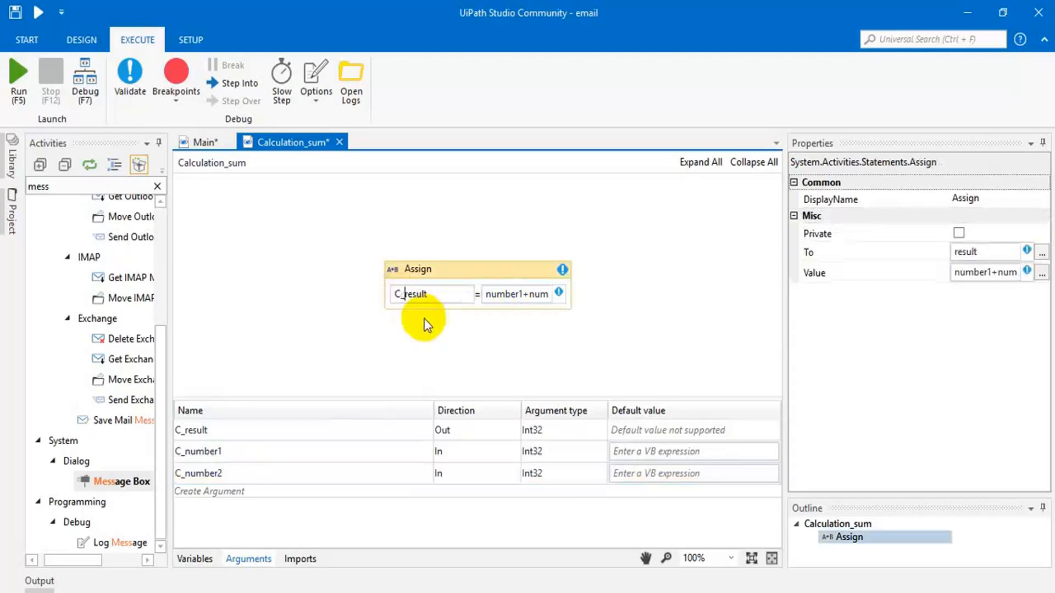
pyautogui.click(518, 295)
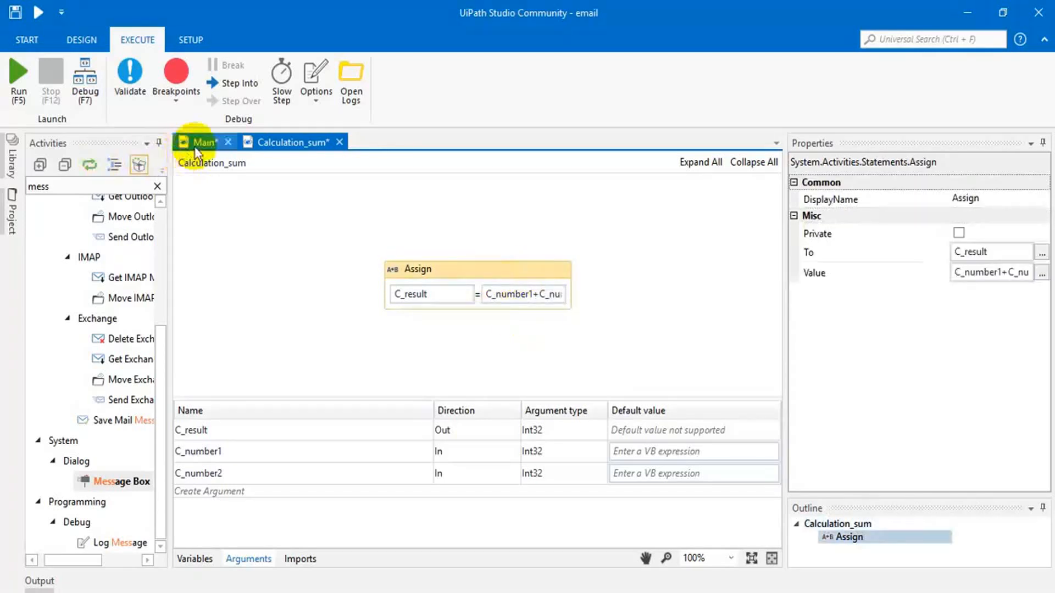
pyautogui.moveTo(203, 142)
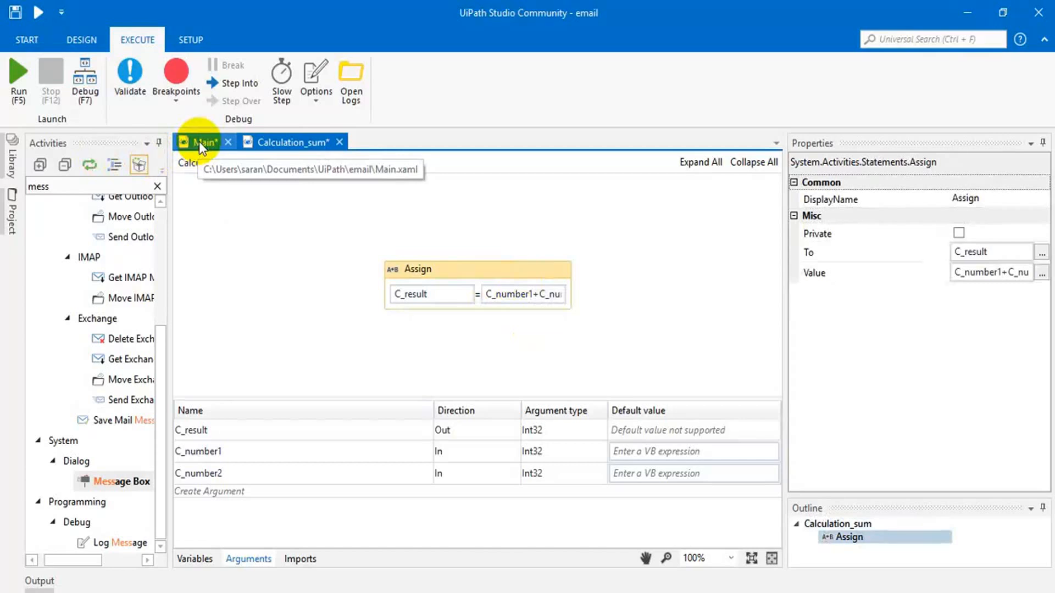
# Return to Main, now invoking Calculation_sum.xaml before the message box
pyautogui.click(203, 142)
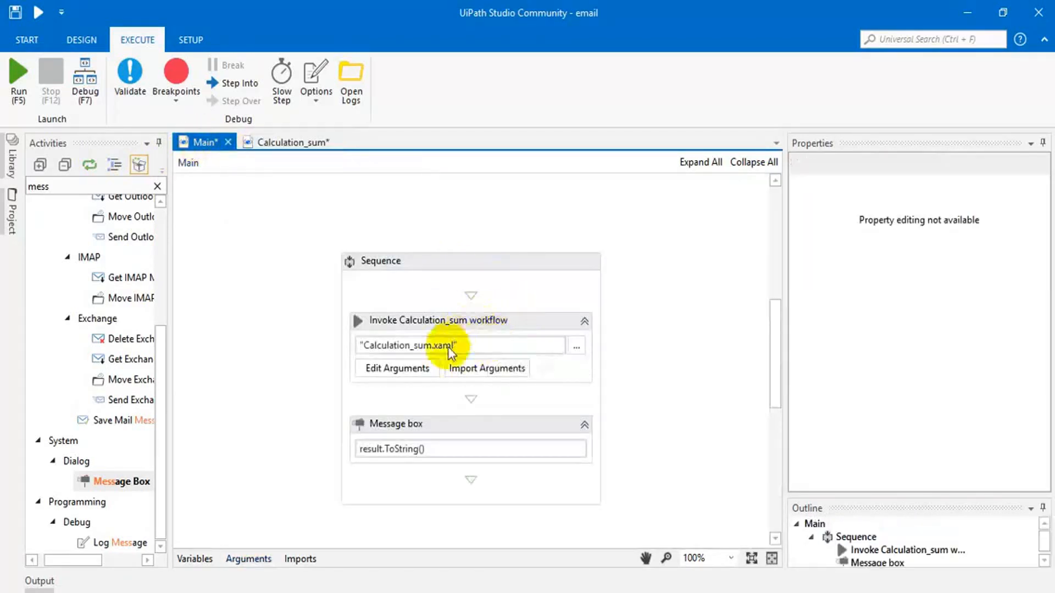
pyautogui.moveTo(404, 331)
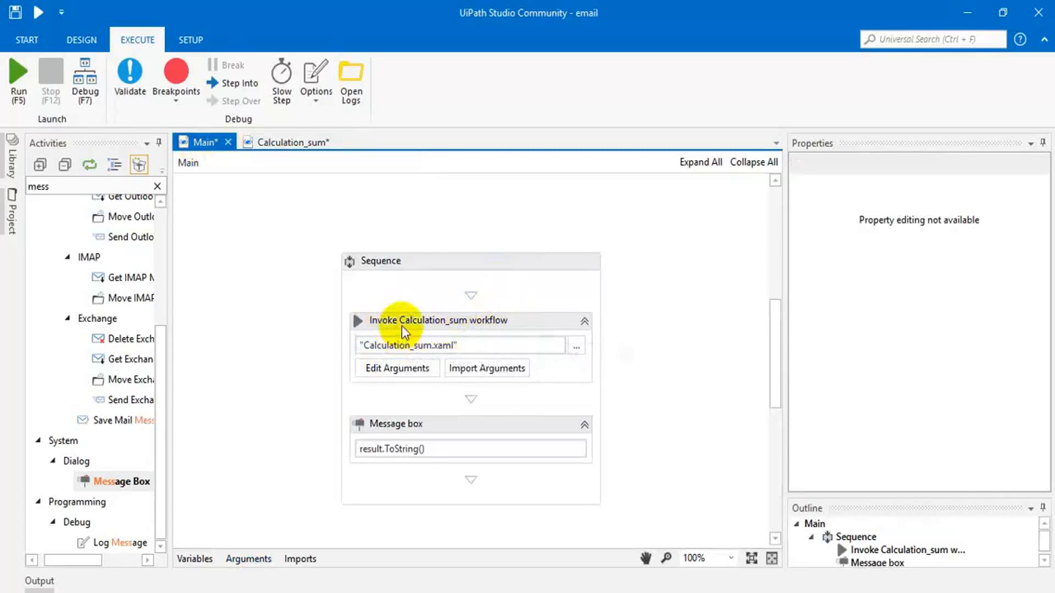
pyautogui.moveTo(370, 349)
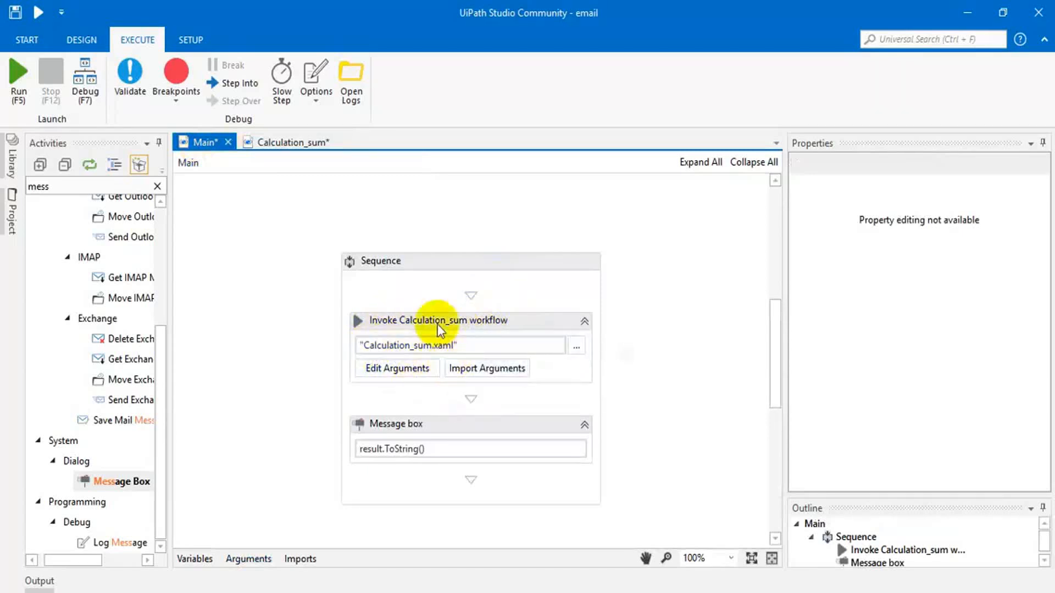
pyautogui.click(292, 142)
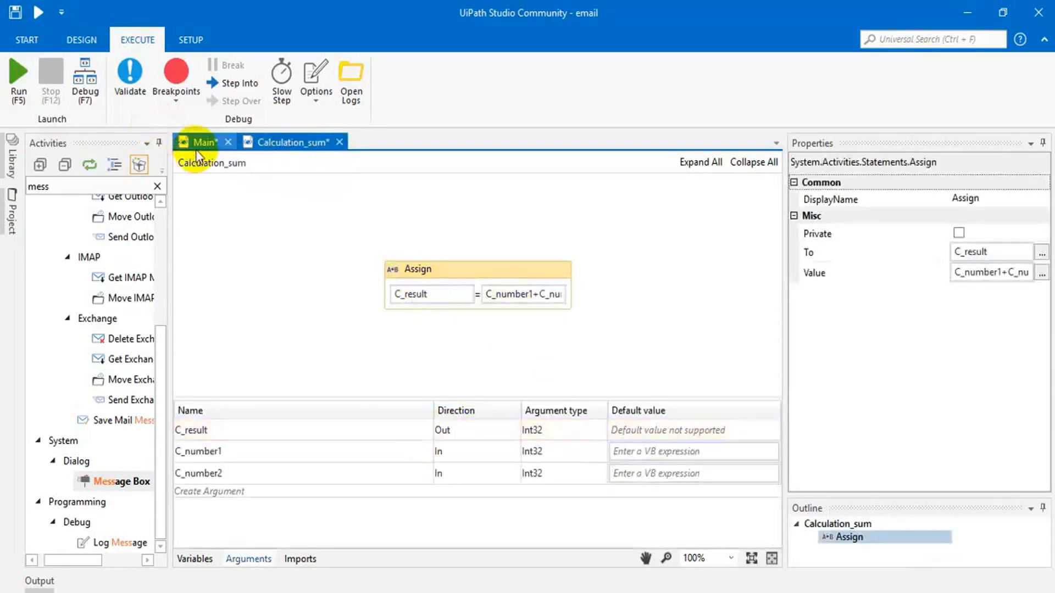
pyautogui.click(206, 142)
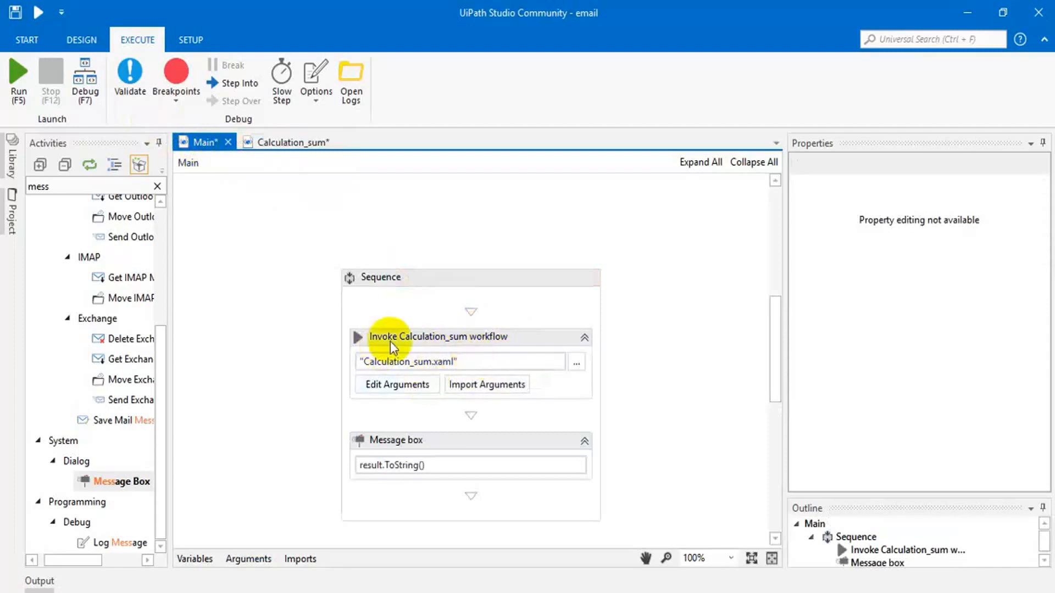
pyautogui.moveTo(404, 390)
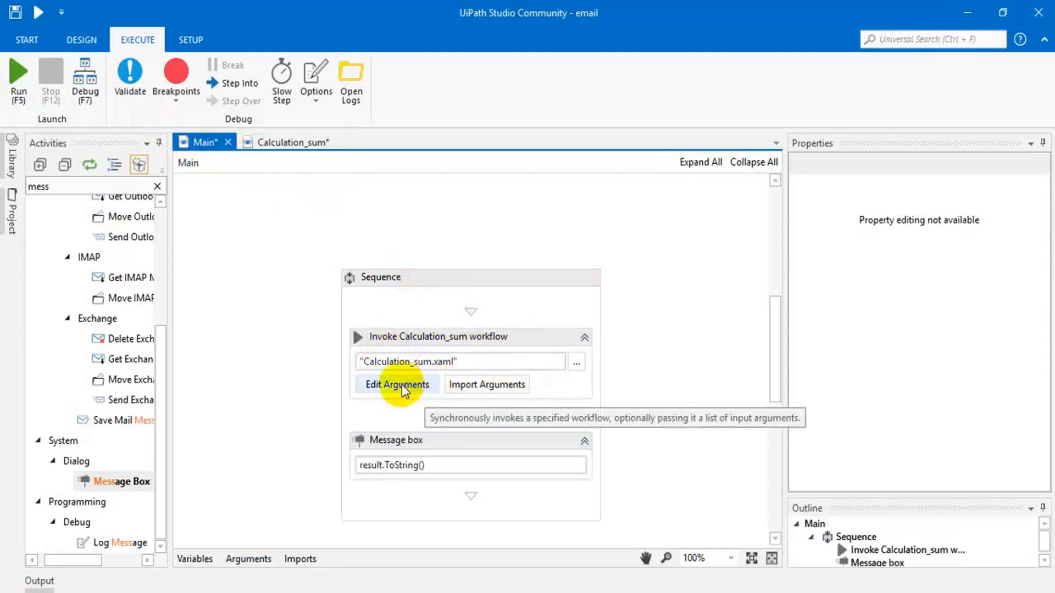
# Inspect the invoke activity's empty argument list and Calculation_sum's renamed number arguments
pyautogui.click(397, 384)
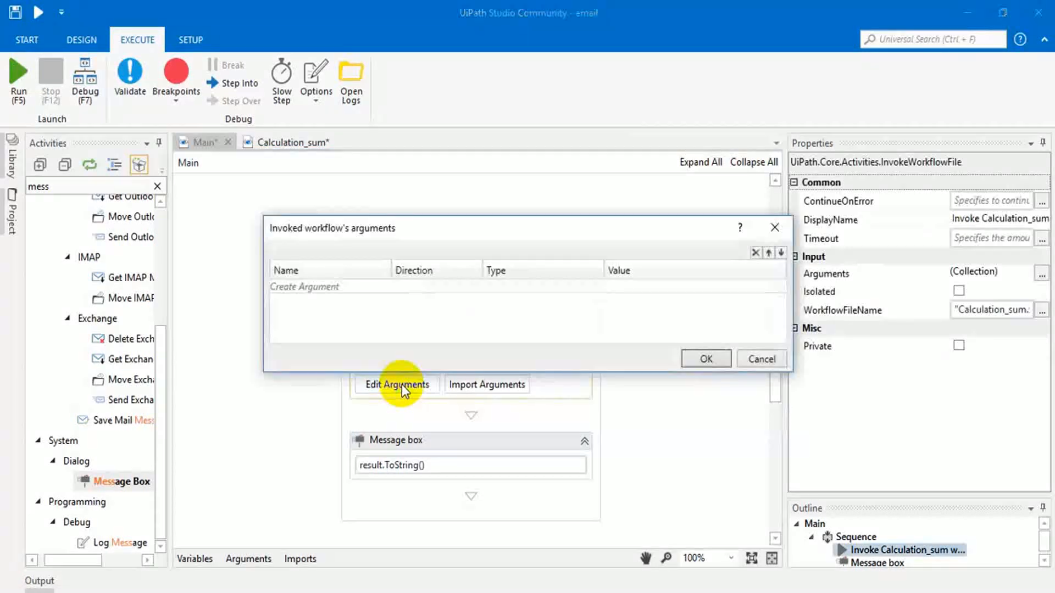
pyautogui.moveTo(394, 374)
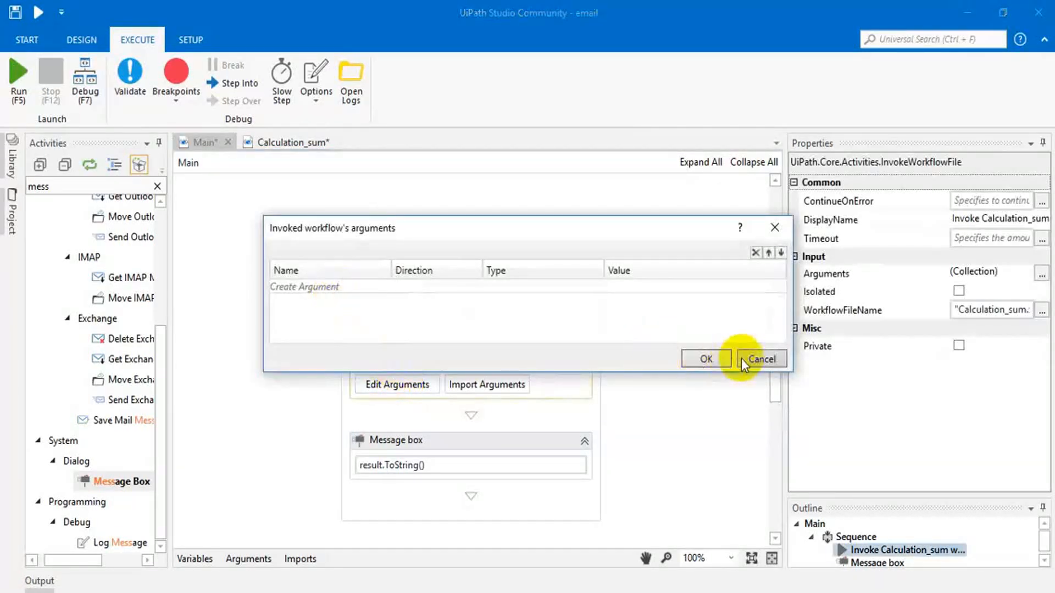
pyautogui.click(760, 359)
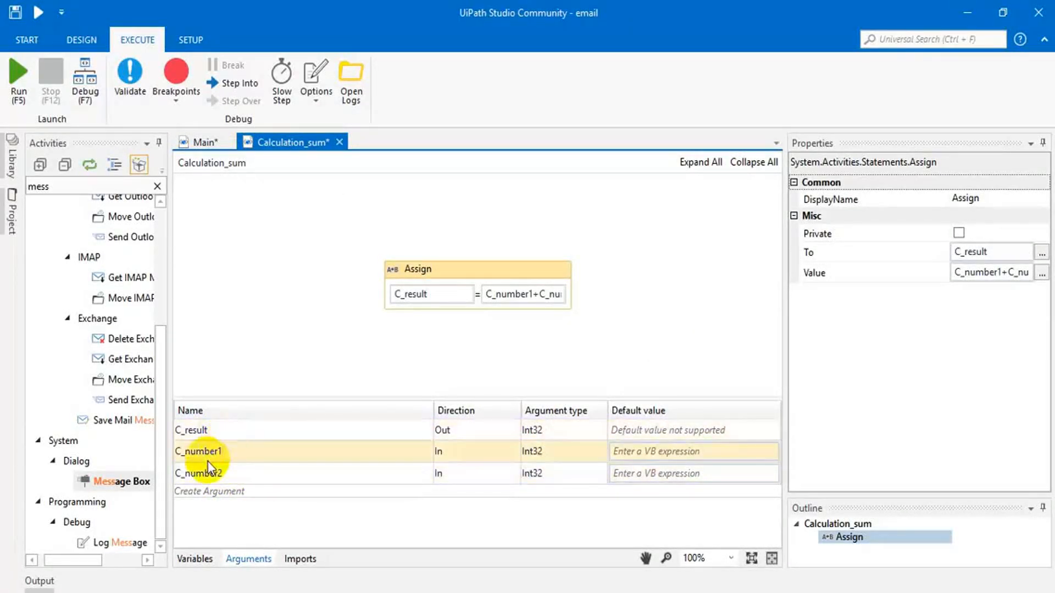
pyautogui.click(199, 472)
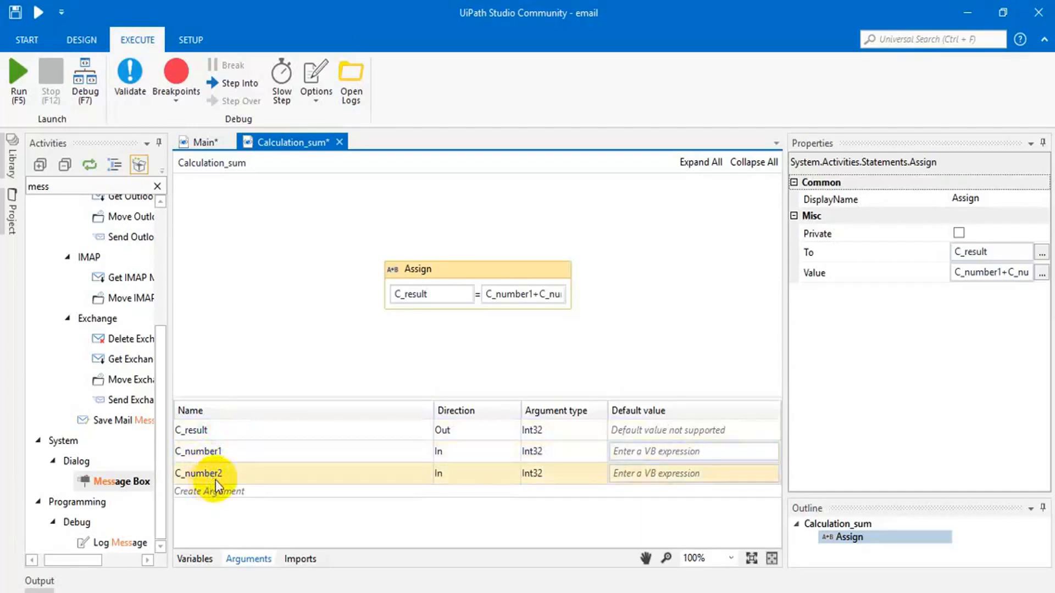
pyautogui.moveTo(470, 484)
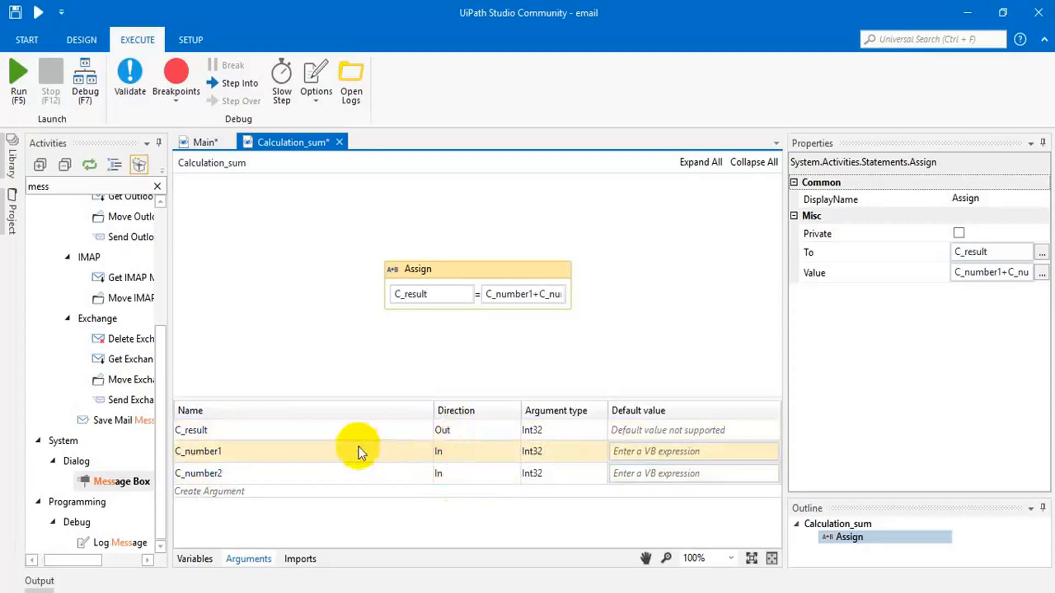
pyautogui.click(203, 142)
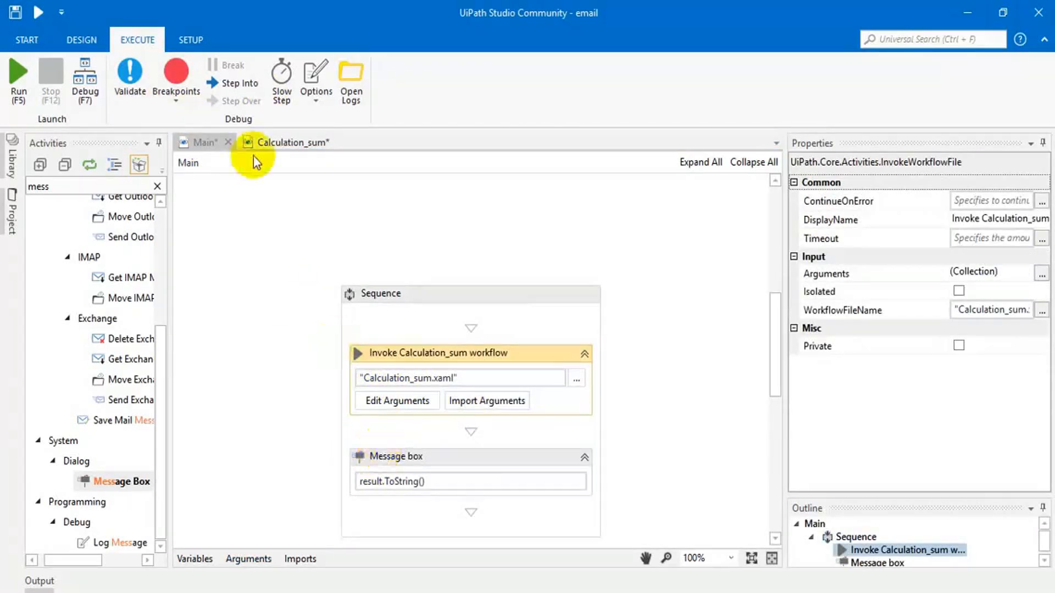
# Compare Main's number1, number2, result variables with Calculation_sum's arguments, ending on Main
pyautogui.click(194, 558)
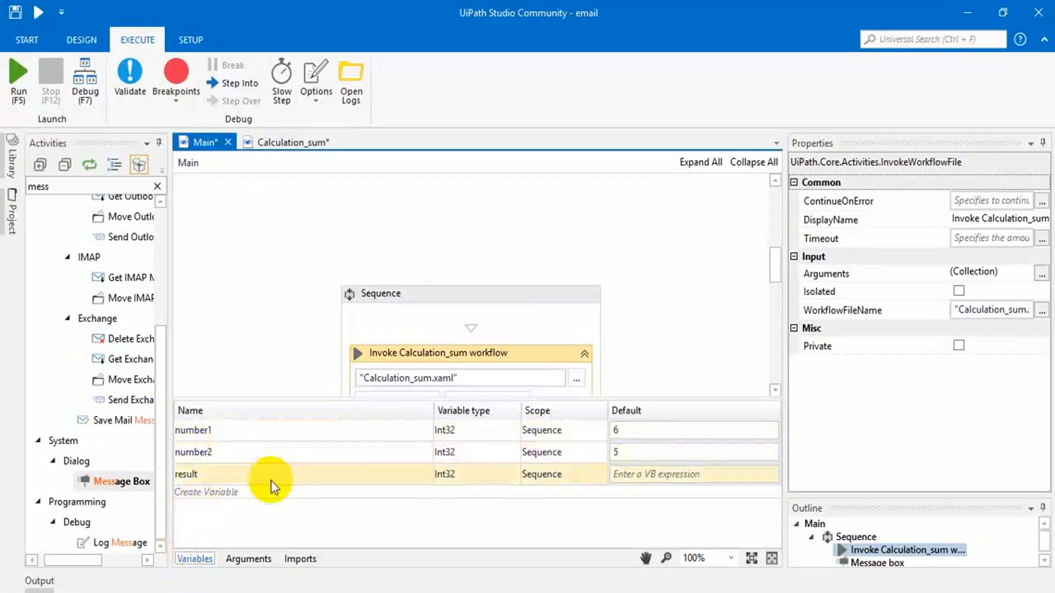
pyautogui.click(209, 431)
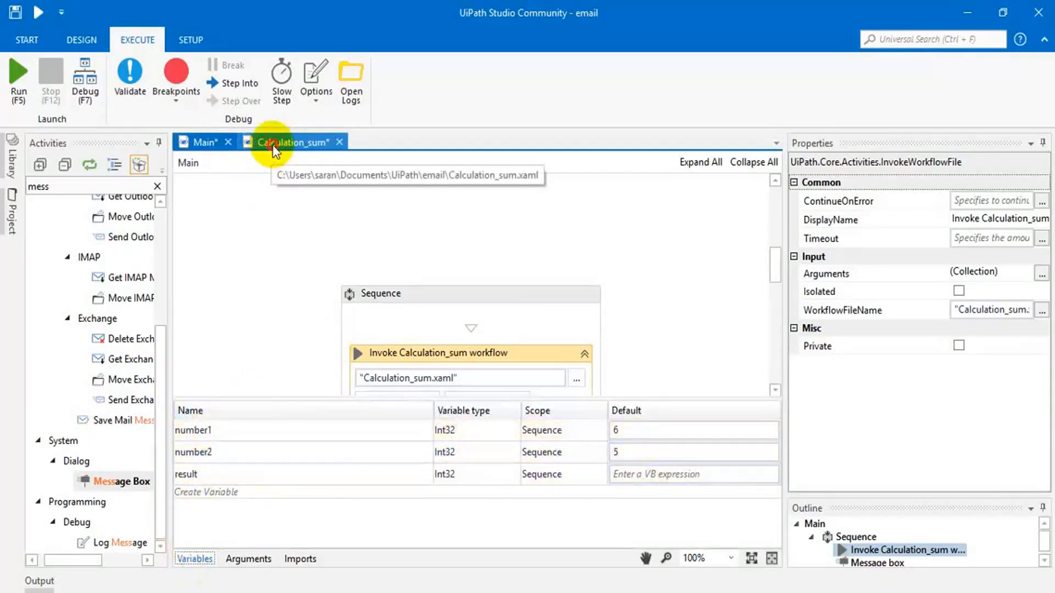
pyautogui.click(292, 142)
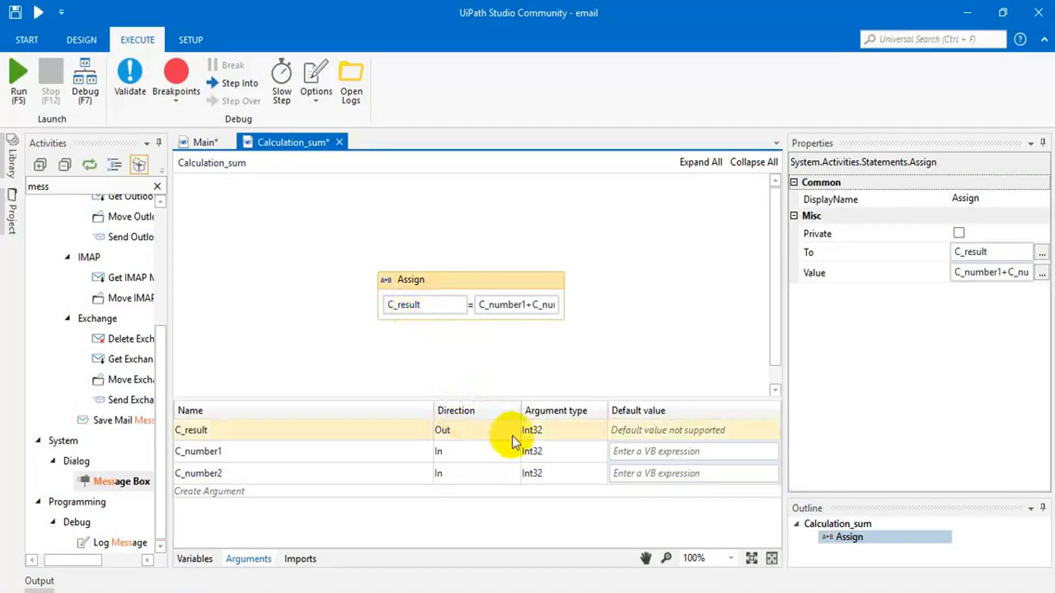
pyautogui.click(200, 141)
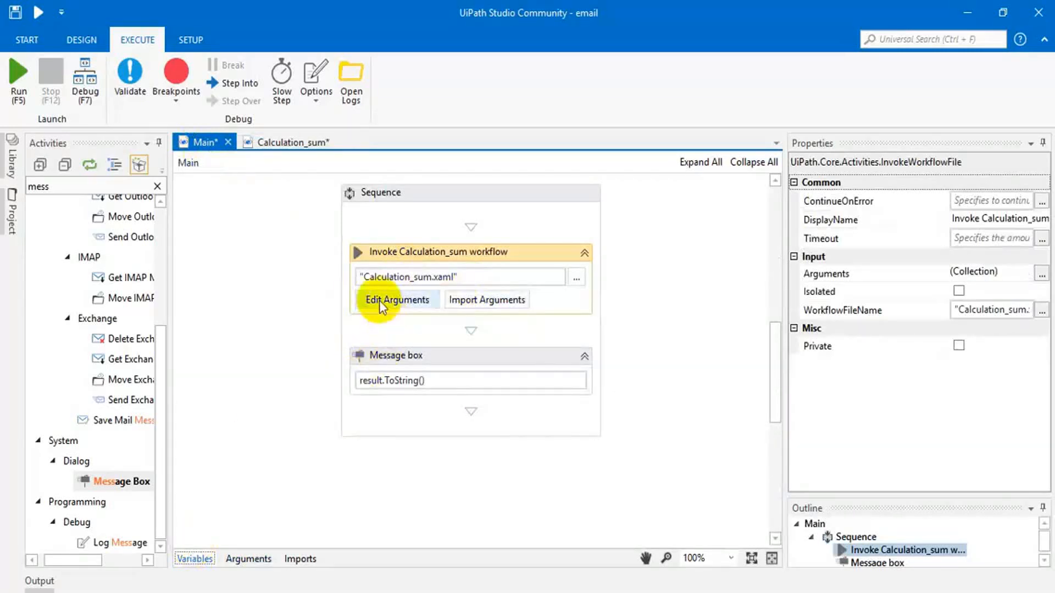
# Add In Int32 arguments C_number1 and C_number2 to the invoked workflow, mapping C_number1 to number1
pyautogui.click(397, 299)
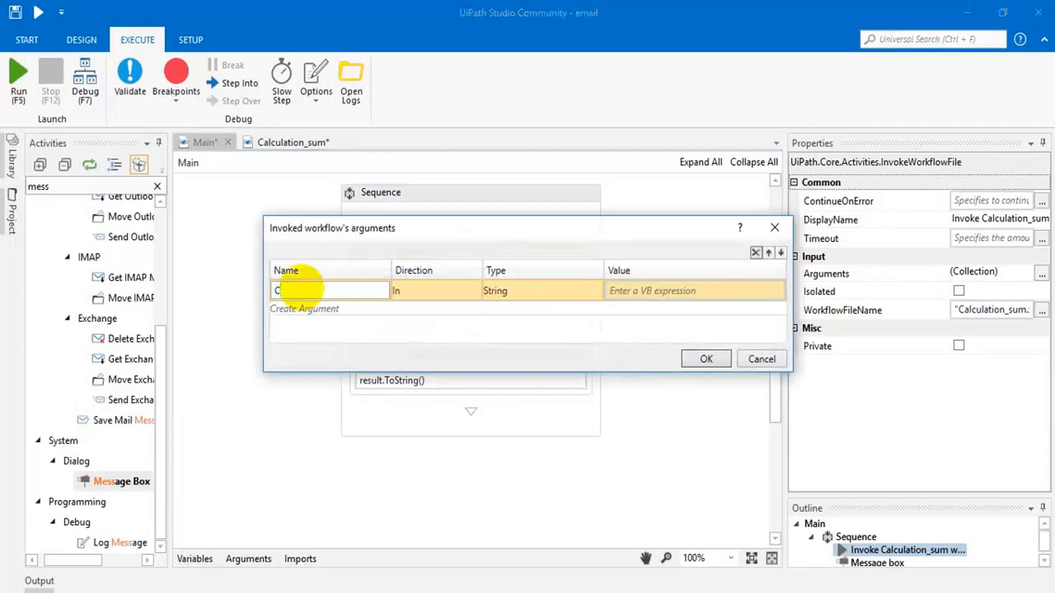
pyautogui.write('_number1')
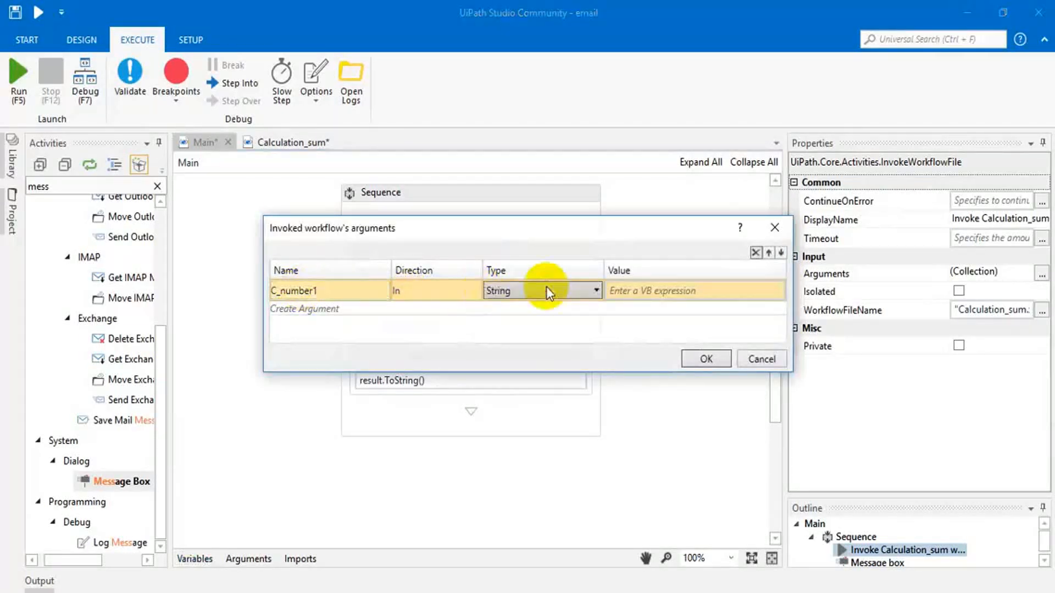
pyautogui.click(542, 290)
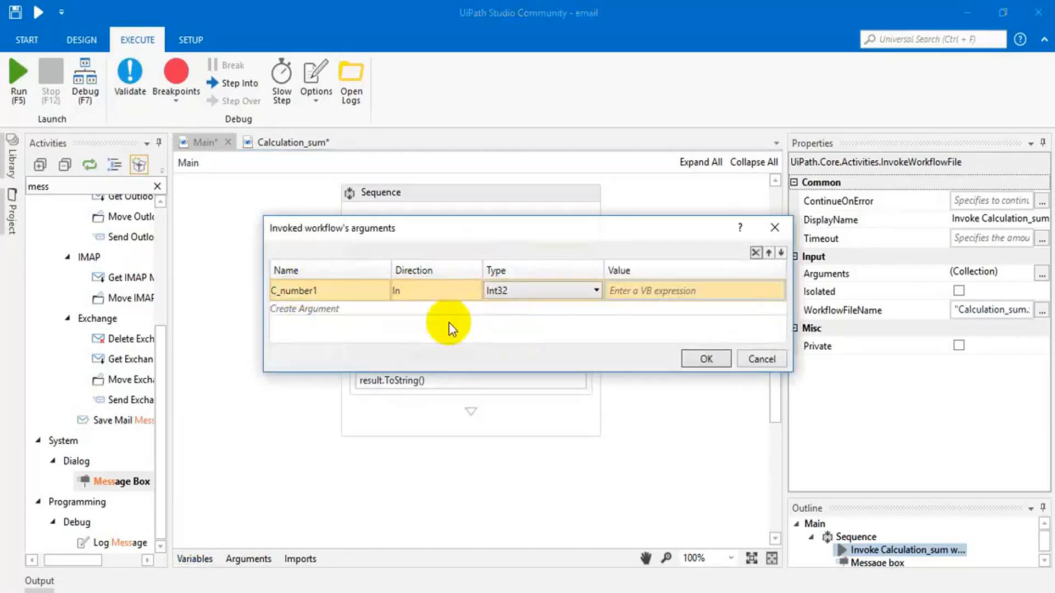
pyautogui.write('d')
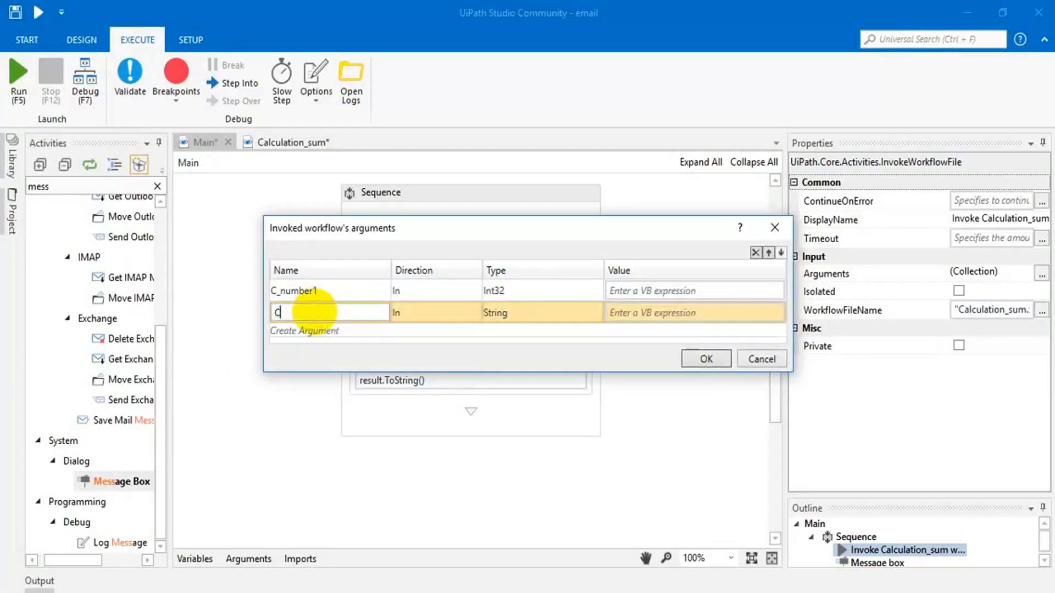
pyautogui.write('C_number2')
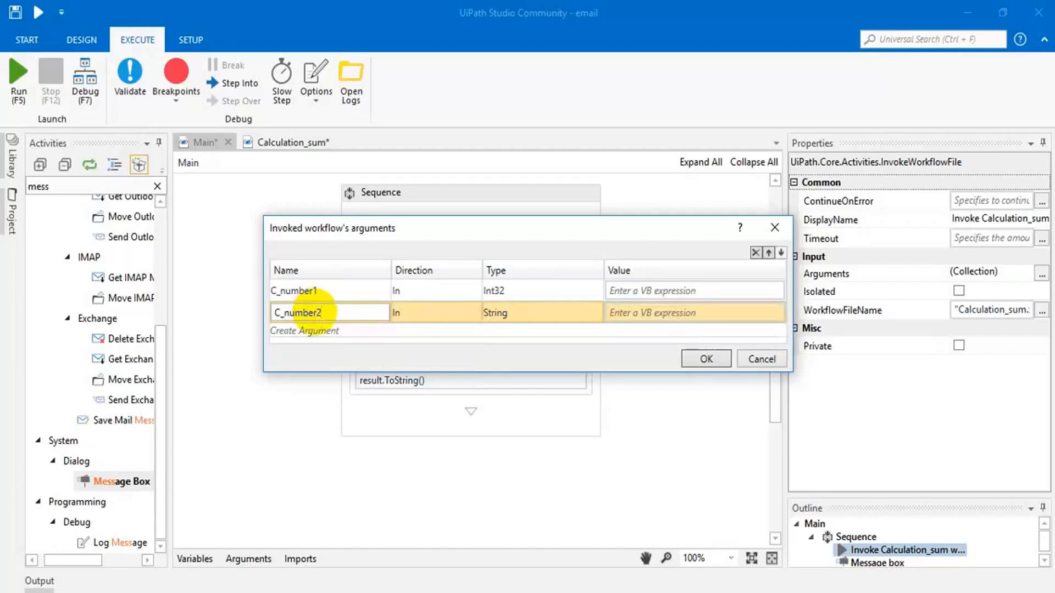
pyautogui.click(594, 312)
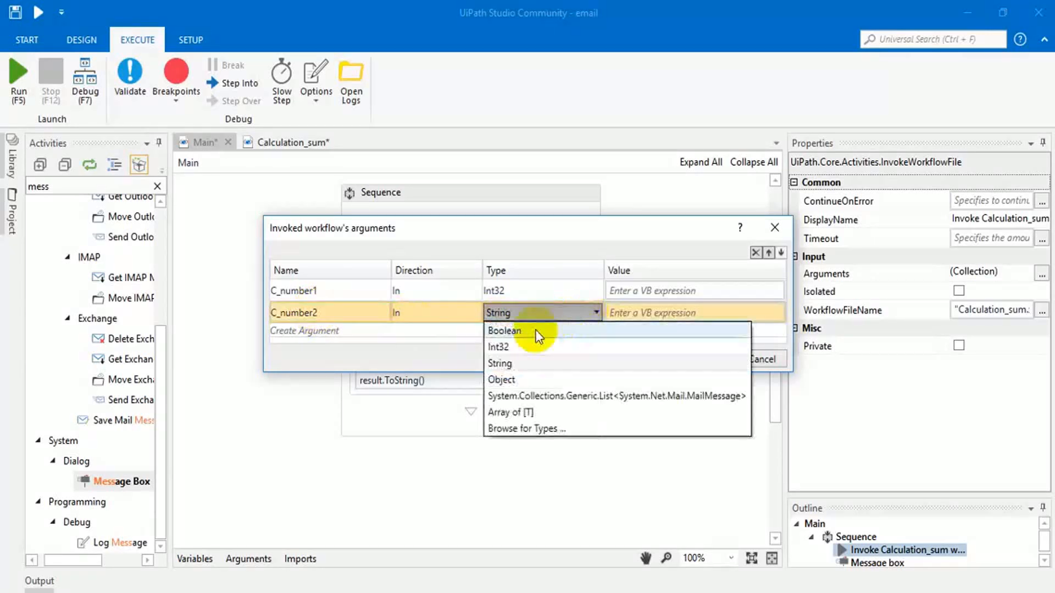
# Add a third argument C_result with Out direction
pyautogui.click(304, 331)
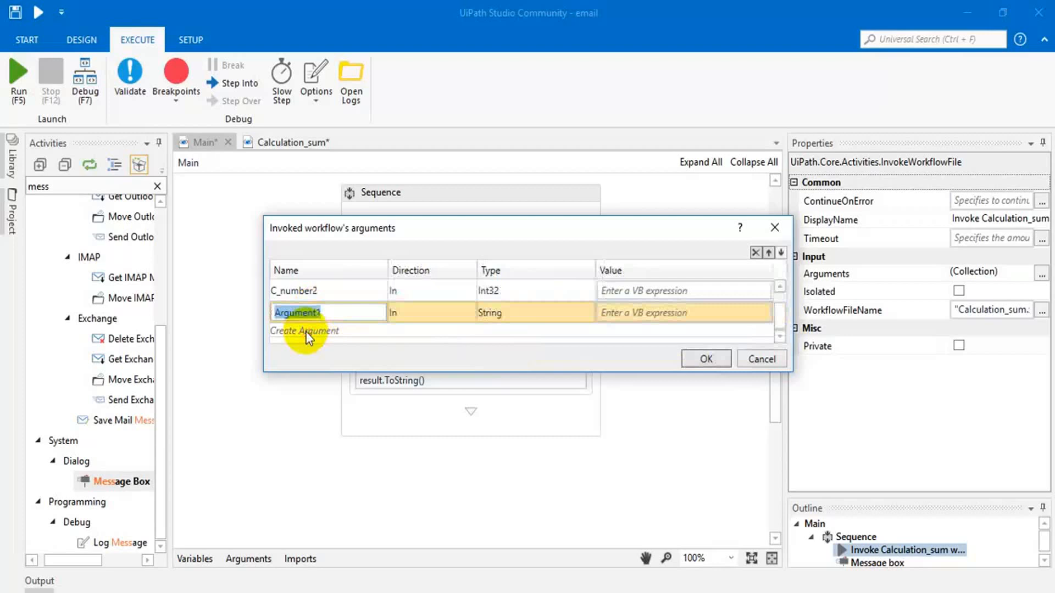
pyautogui.write('C')
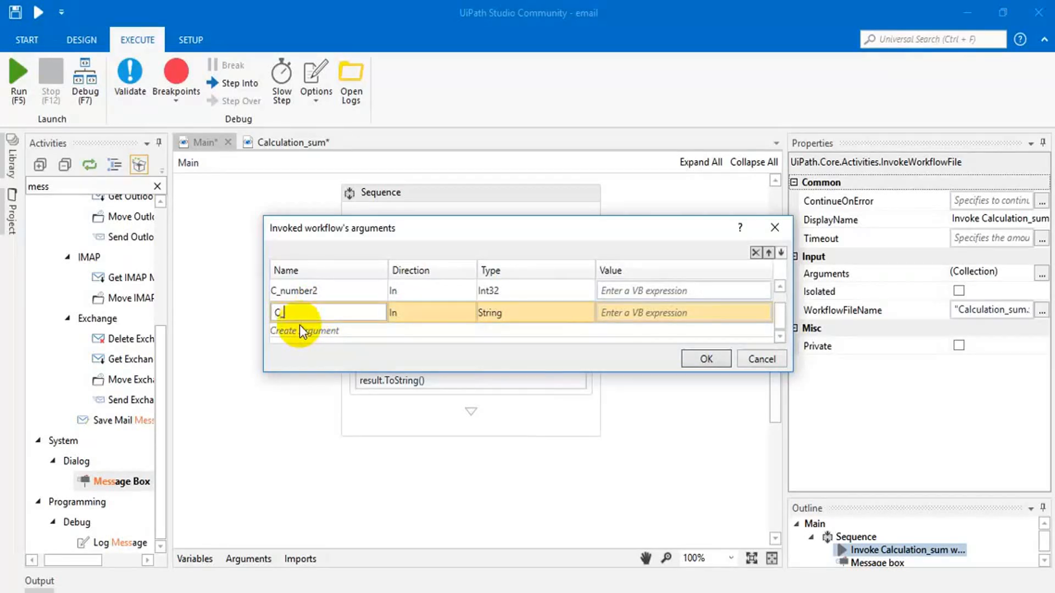
pyautogui.write('_result')
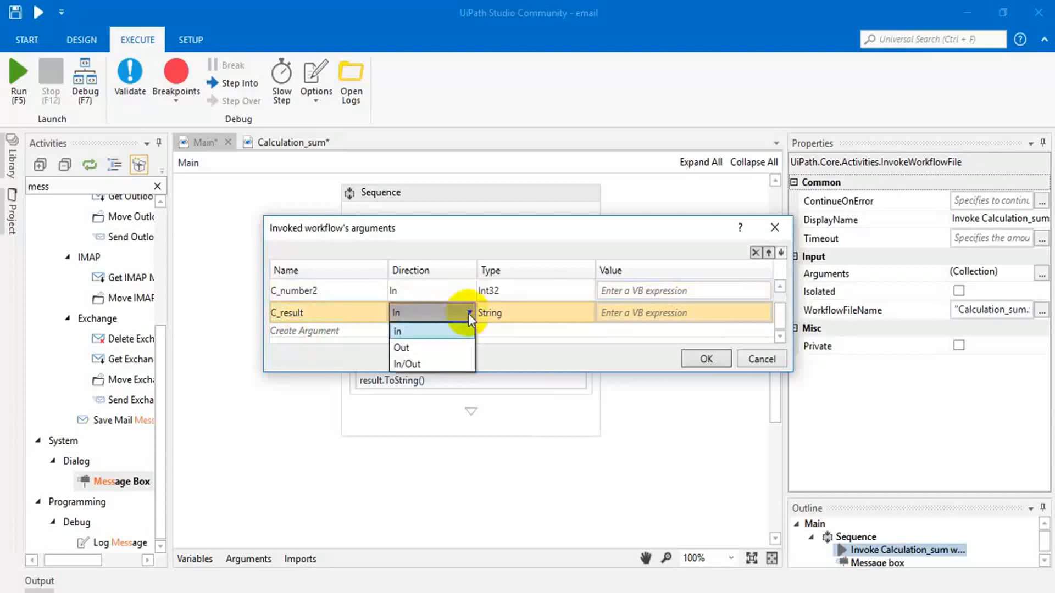
pyautogui.click(401, 347)
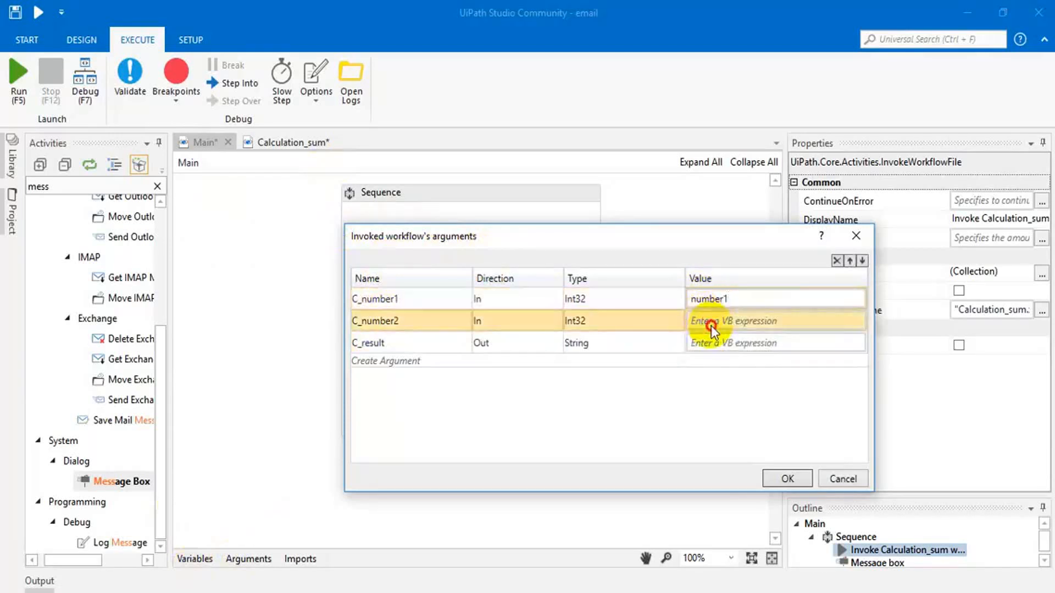
# Map C_number2 to number2 and C_result to result in the Value column
pyautogui.write('n')
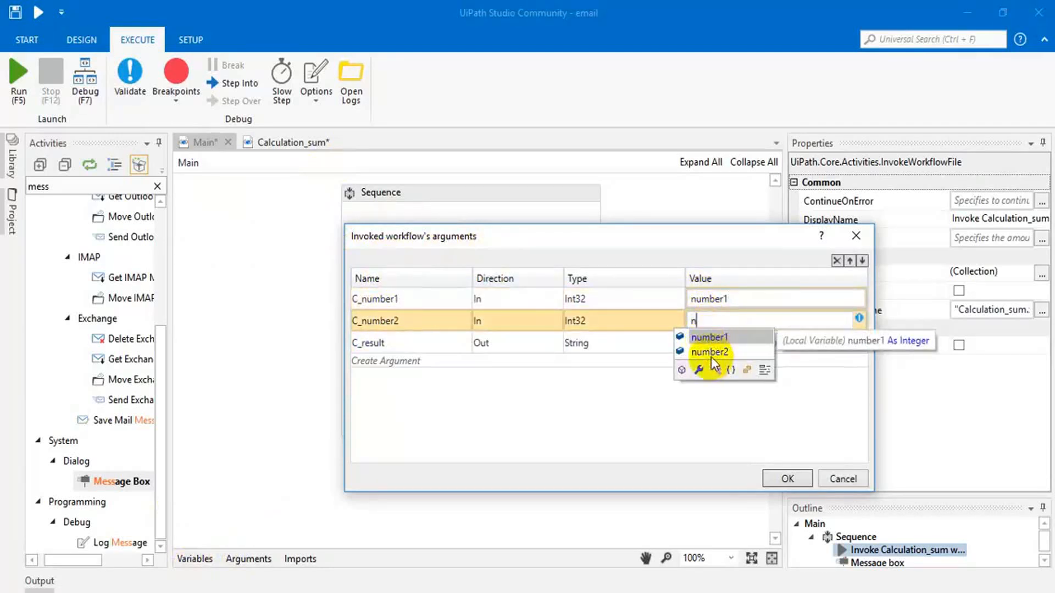
pyautogui.click(708, 352)
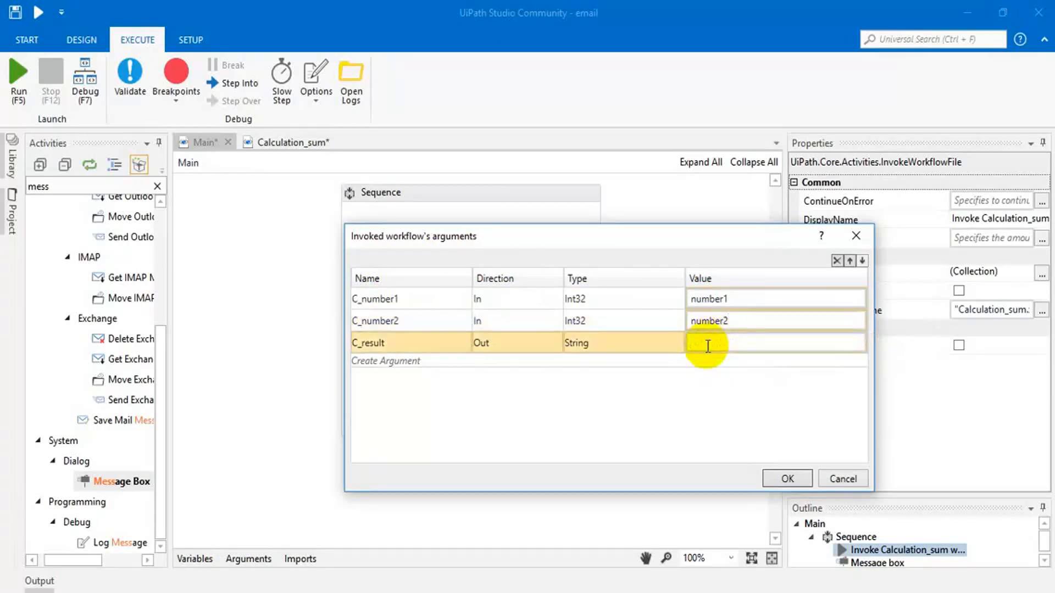
pyautogui.write('result')
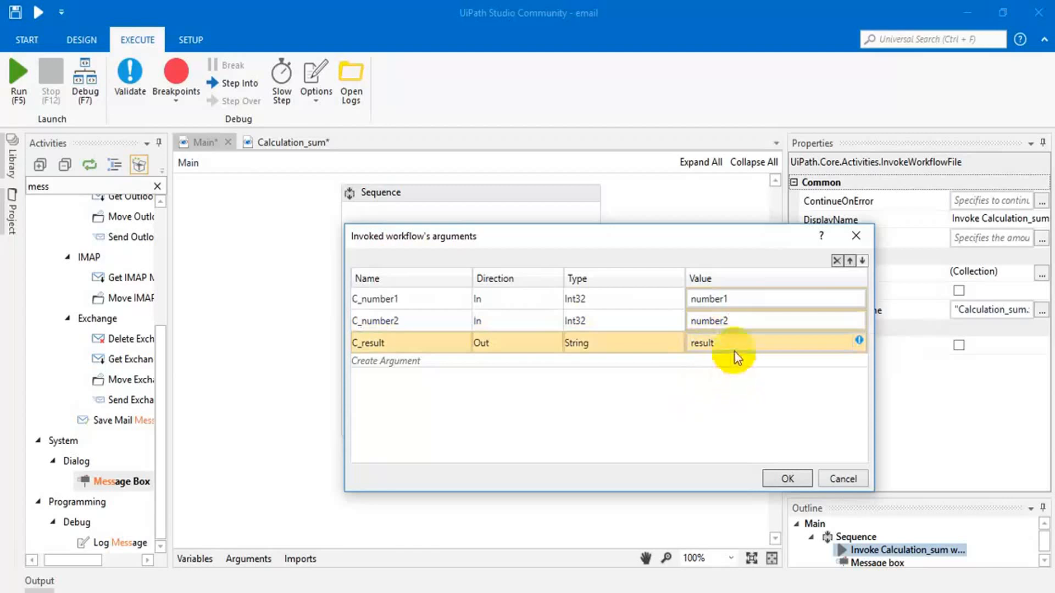
pyautogui.moveTo(859, 342)
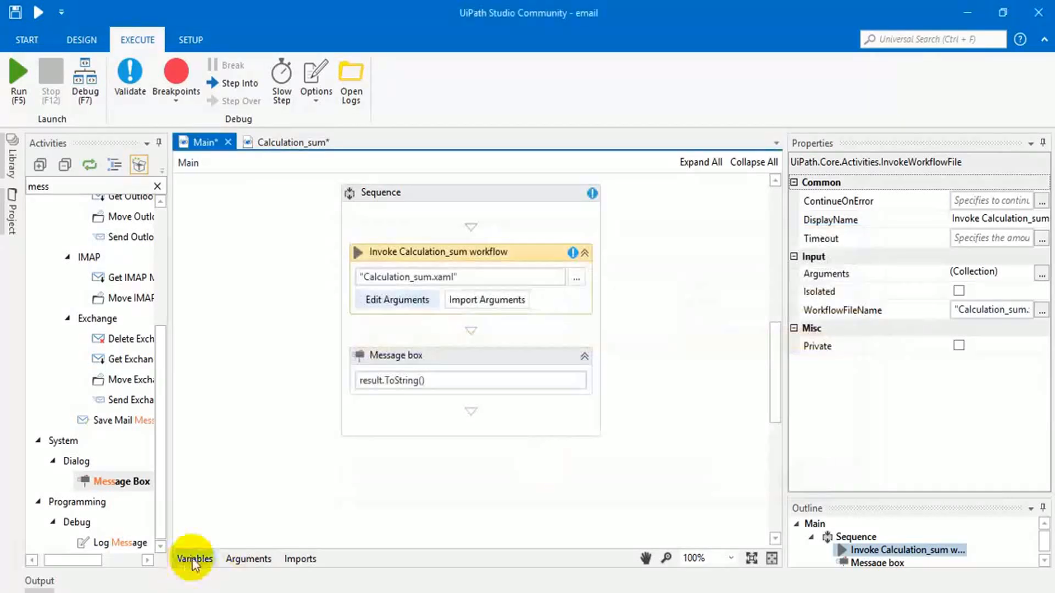
# Change C_result's type to Int32 in the invoked arguments and confirm
pyautogui.click(194, 558)
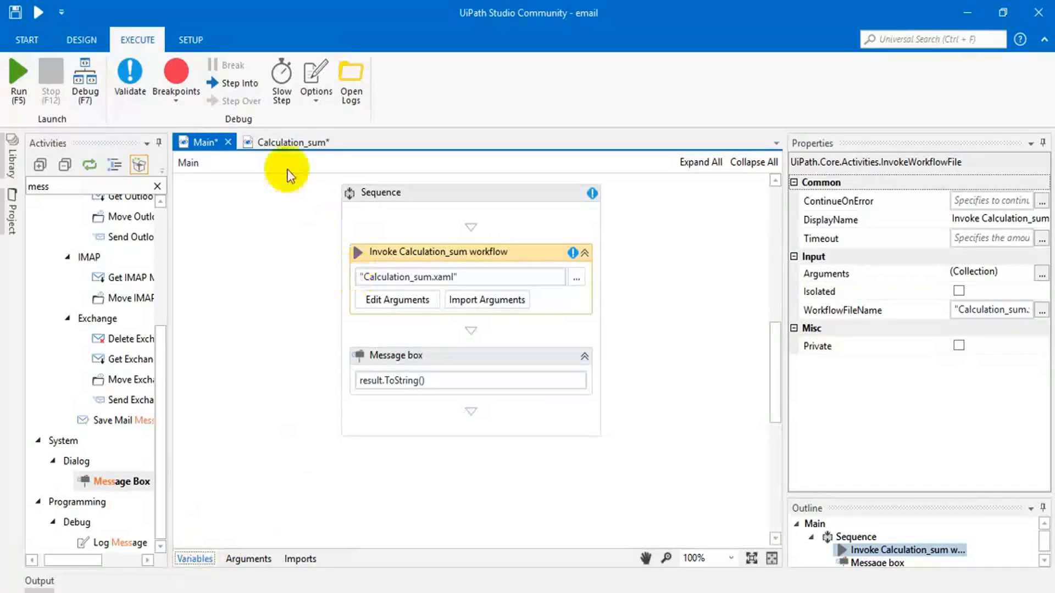
pyautogui.click(396, 299)
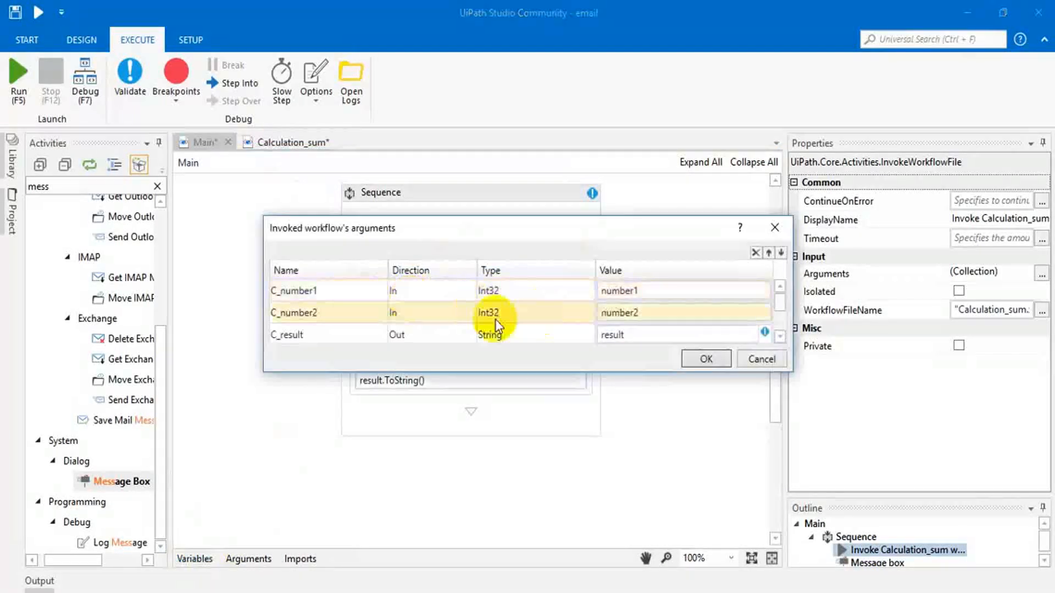
pyautogui.click(587, 312)
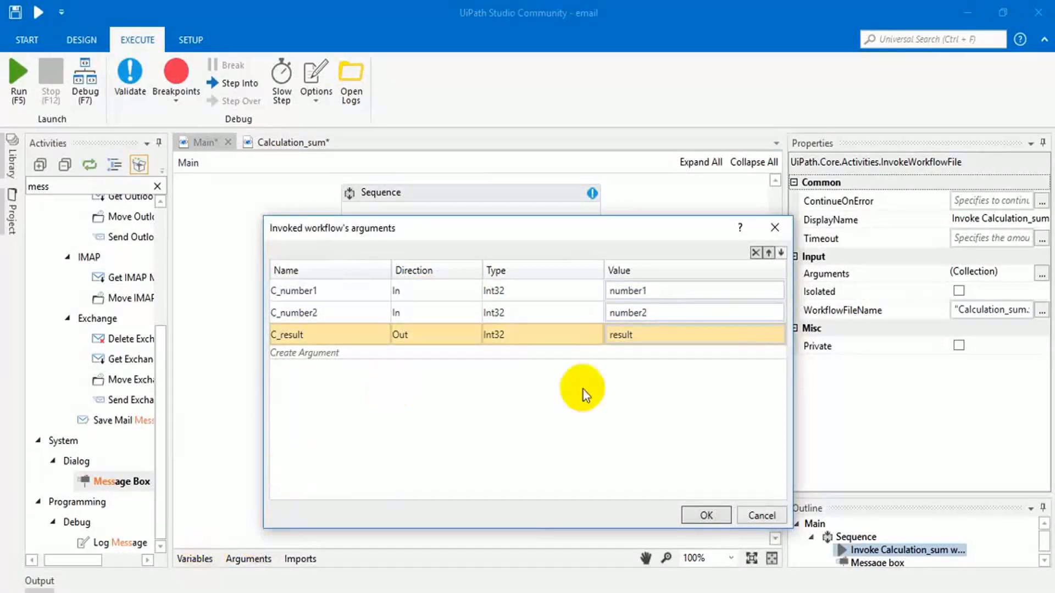
pyautogui.click(705, 515)
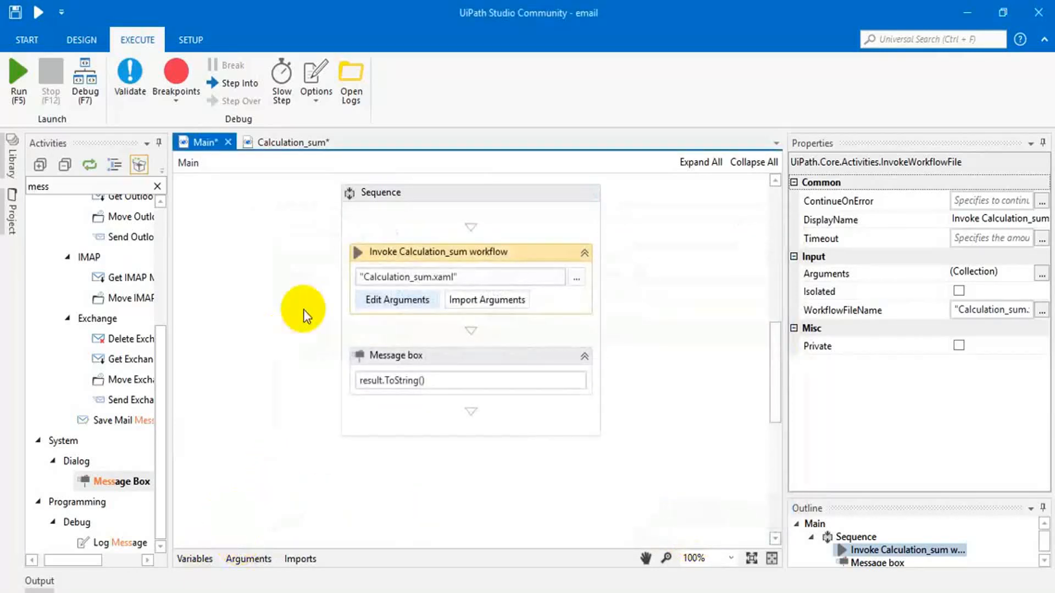
pyautogui.moveTo(210, 475)
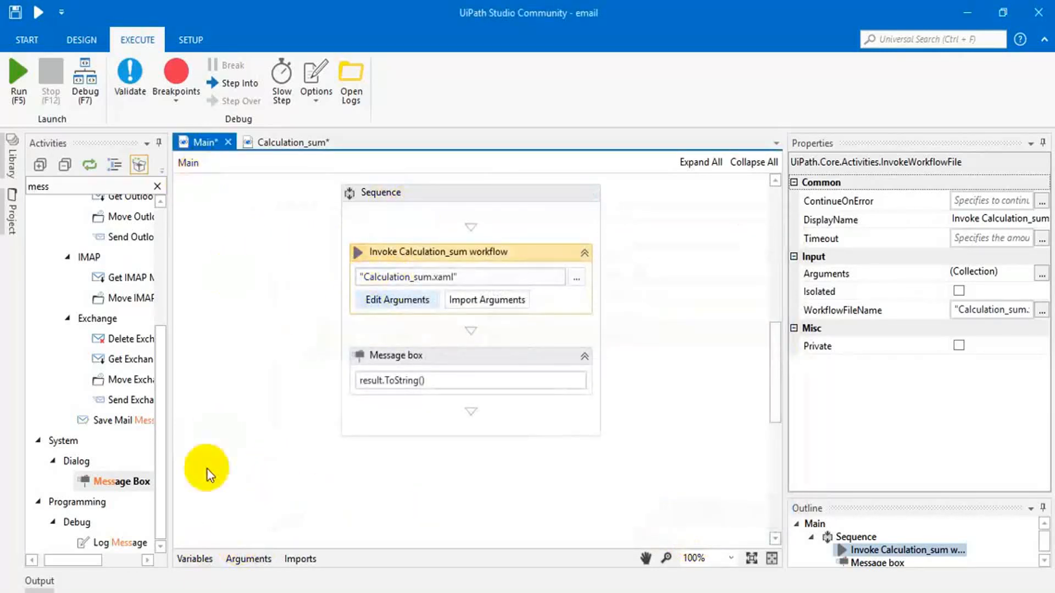
# Recheck the three Int32 arguments against Main's variables, then close the dialog unchanged
pyautogui.click(195, 560)
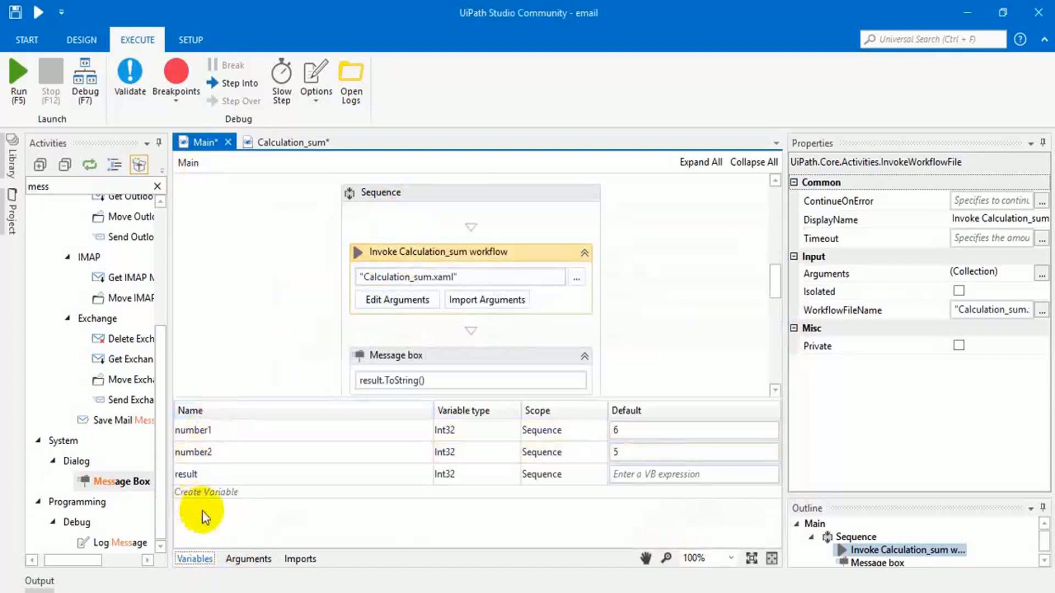
pyautogui.moveTo(397, 299)
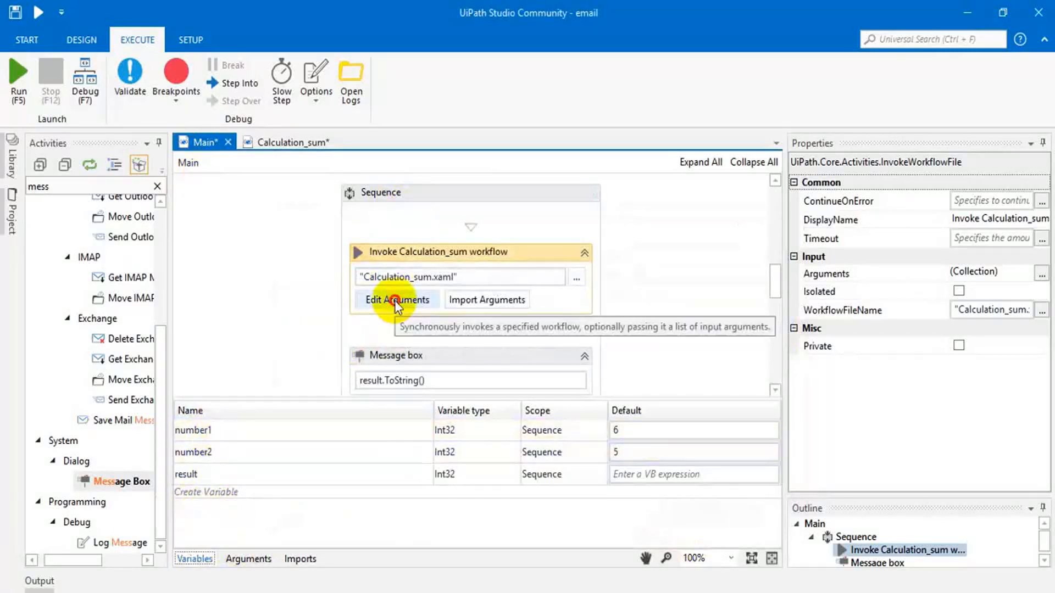
pyautogui.click(397, 299)
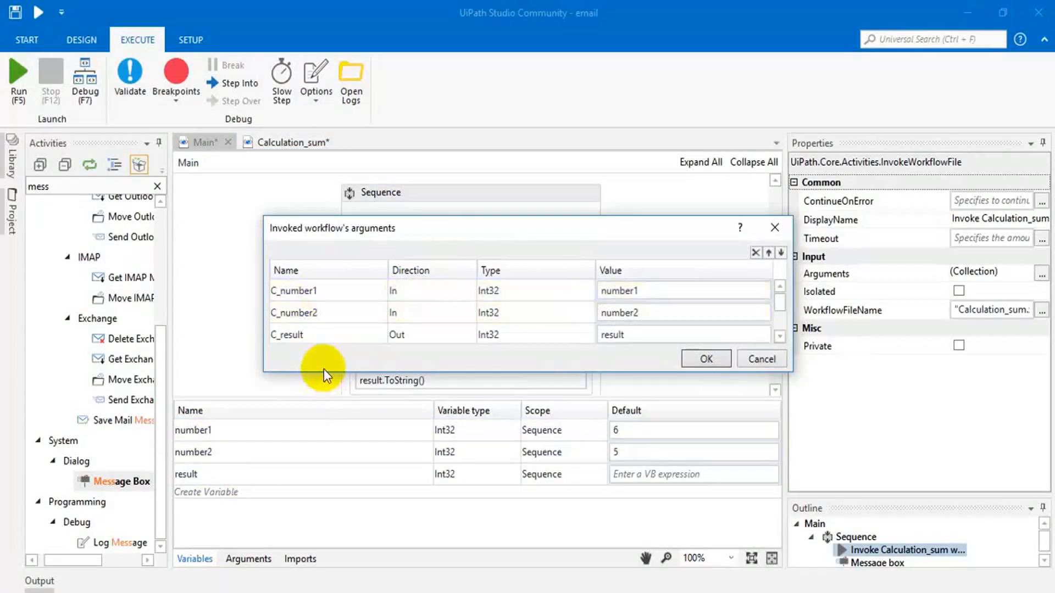
pyautogui.click(295, 290)
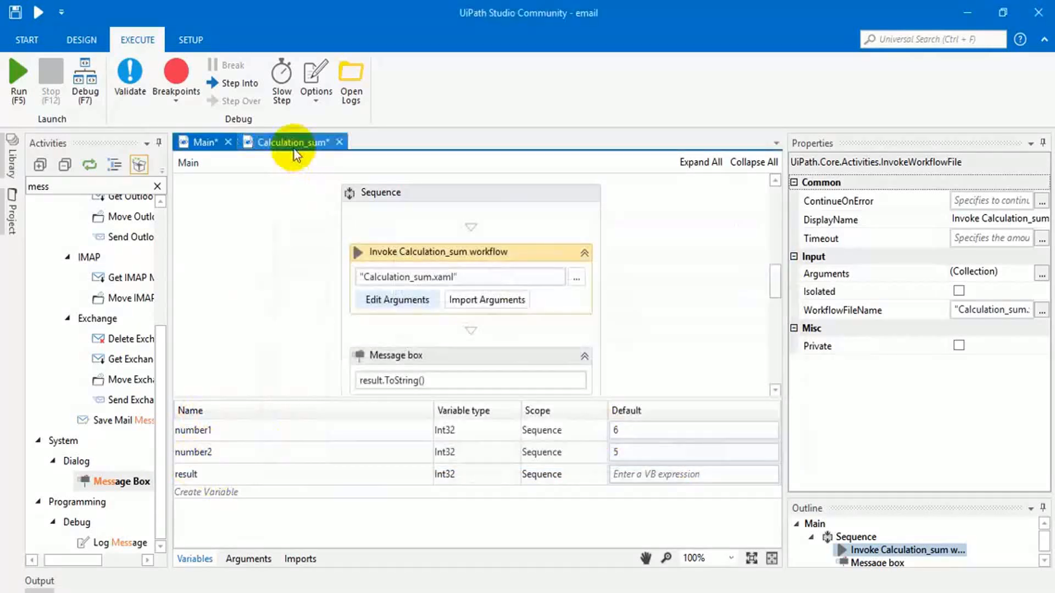
# Review Calculation_sum's C_result argument and directions, save all, and return to Main
pyautogui.click(290, 141)
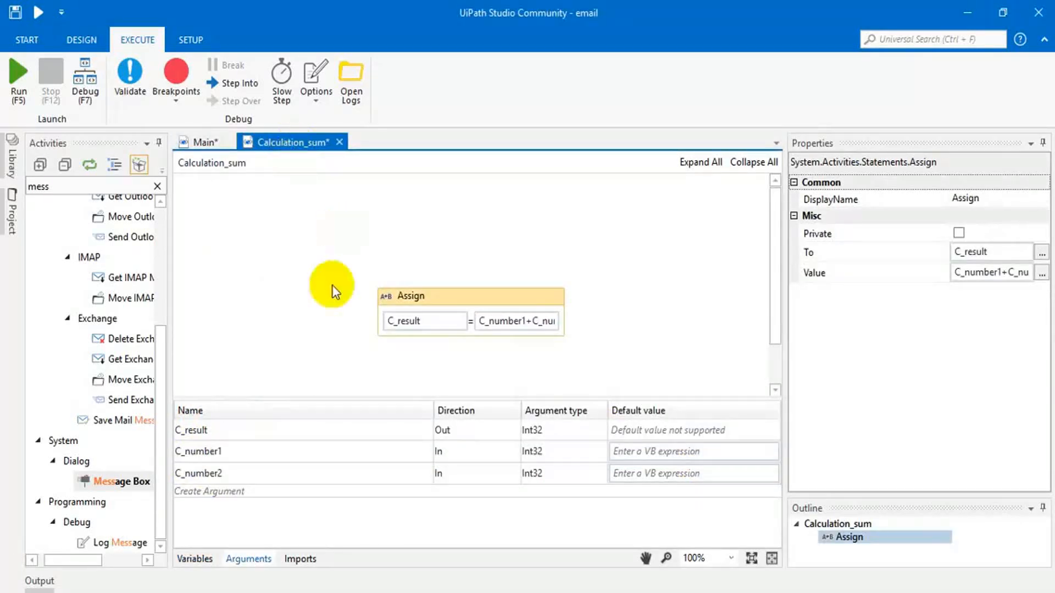
pyautogui.click(199, 472)
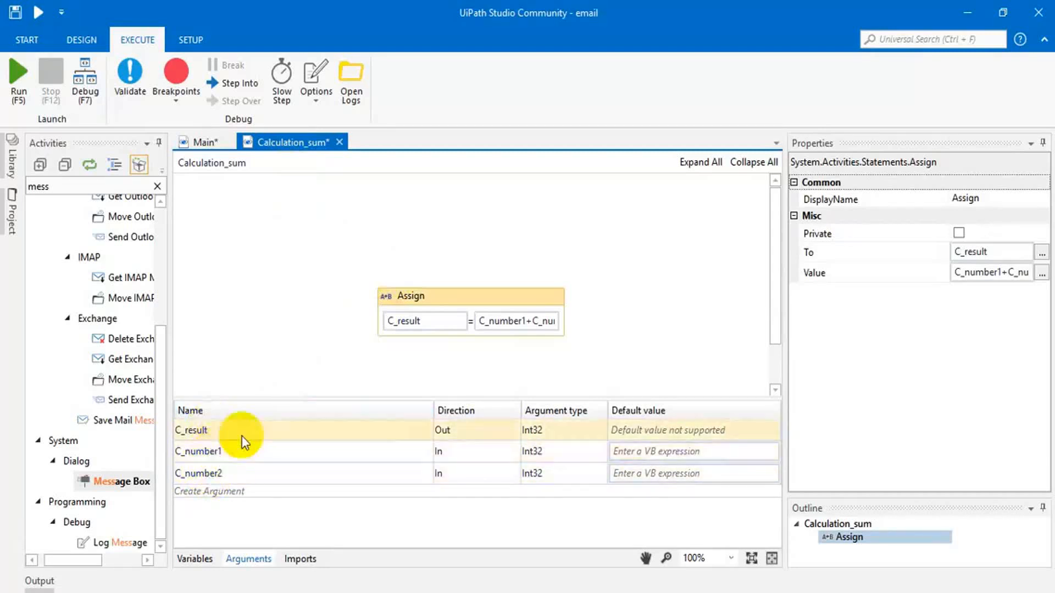
pyautogui.moveTo(228, 186)
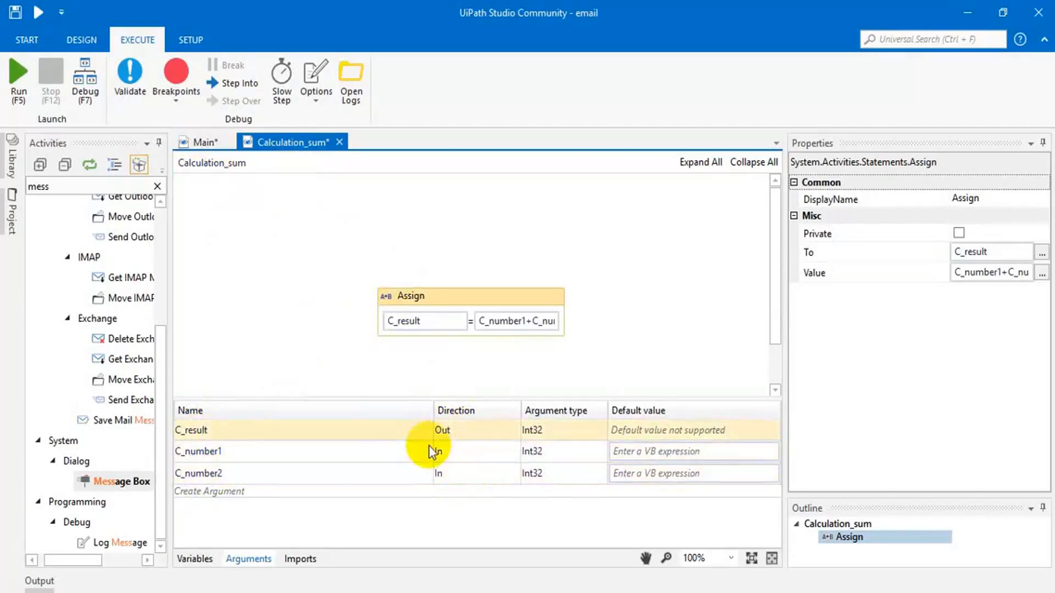
pyautogui.click(202, 142)
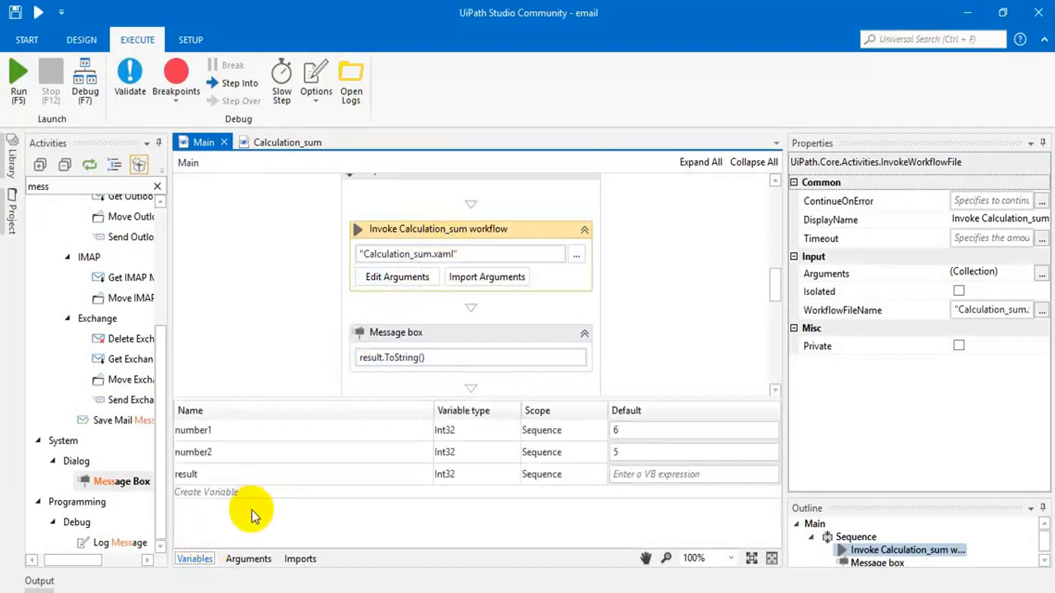
pyautogui.moveTo(292, 131)
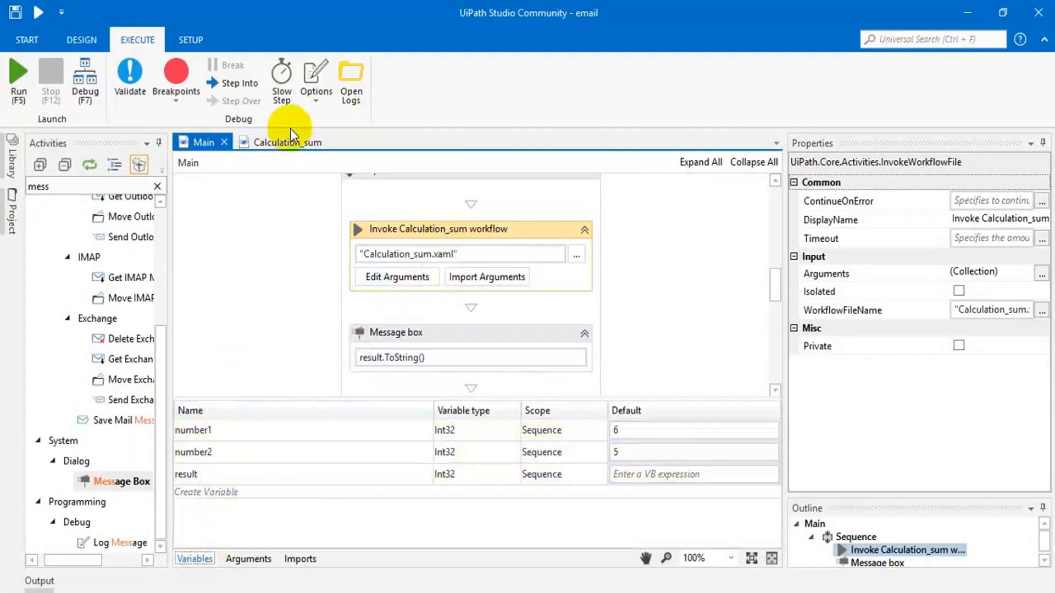
pyautogui.moveTo(551, 275)
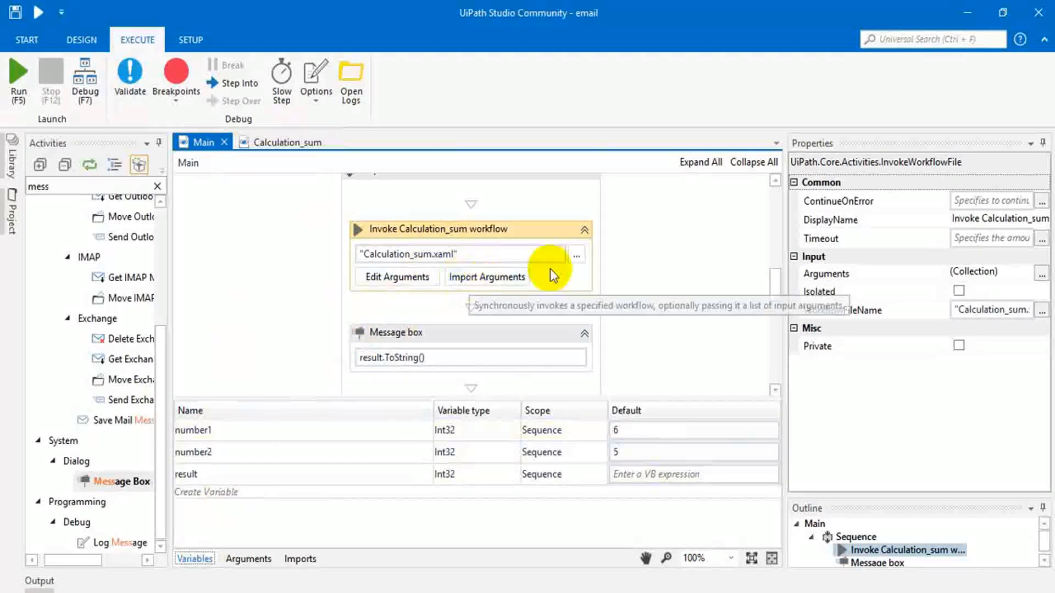